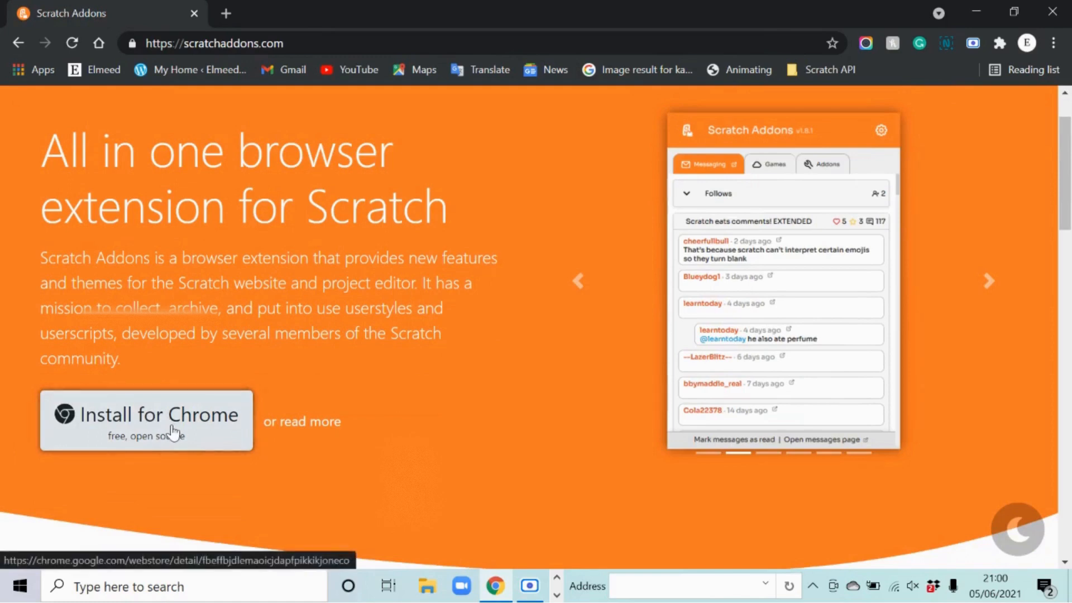
Step: Follow 'Install for Chrome' on scratchaddons.com to the Chrome Web Store listing
left_click(145, 414)
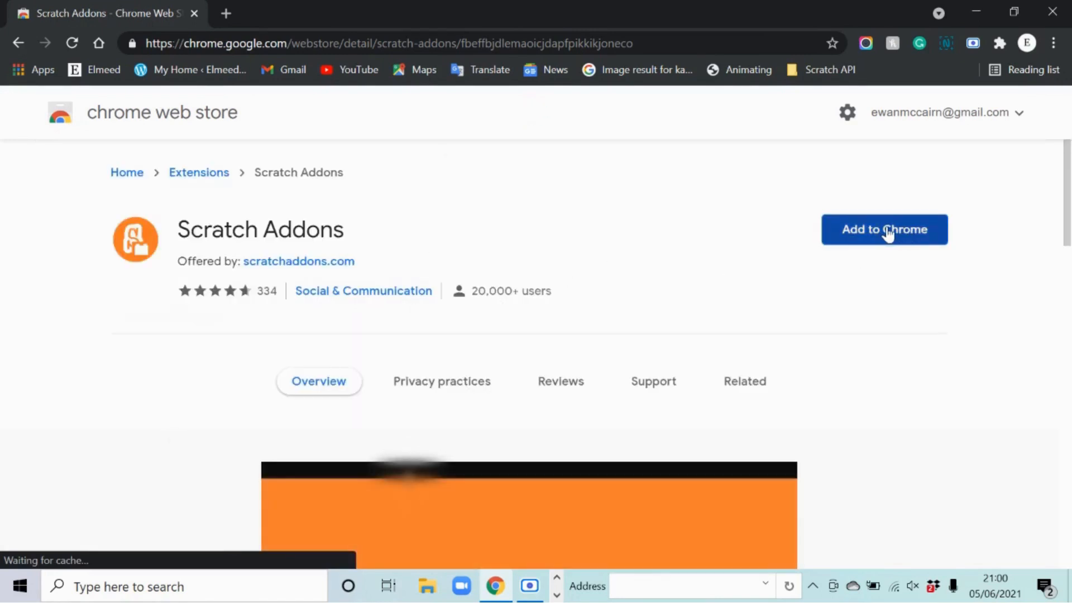
Step: Add Scratch Addons to Chrome and confirm the 'Add extension' prompt
left_click(883, 229)
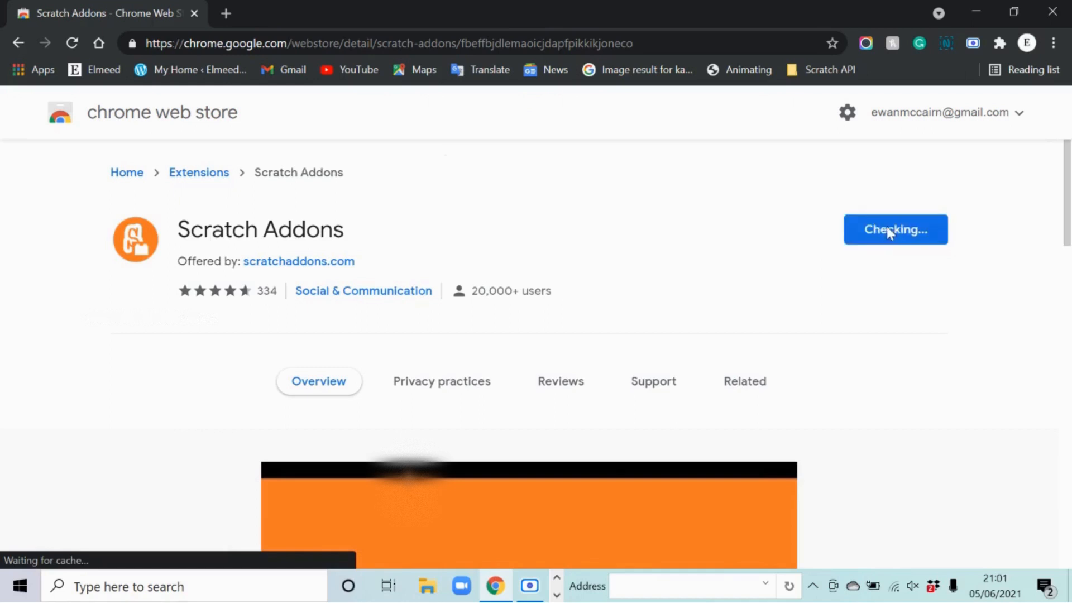
left_click(894, 229)
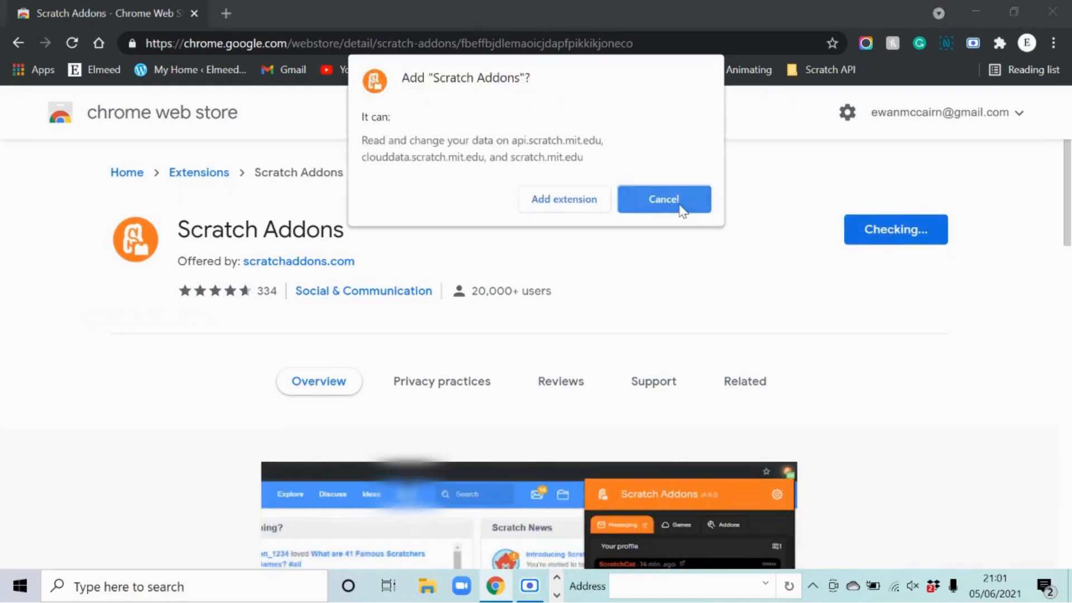
left_click(661, 198)
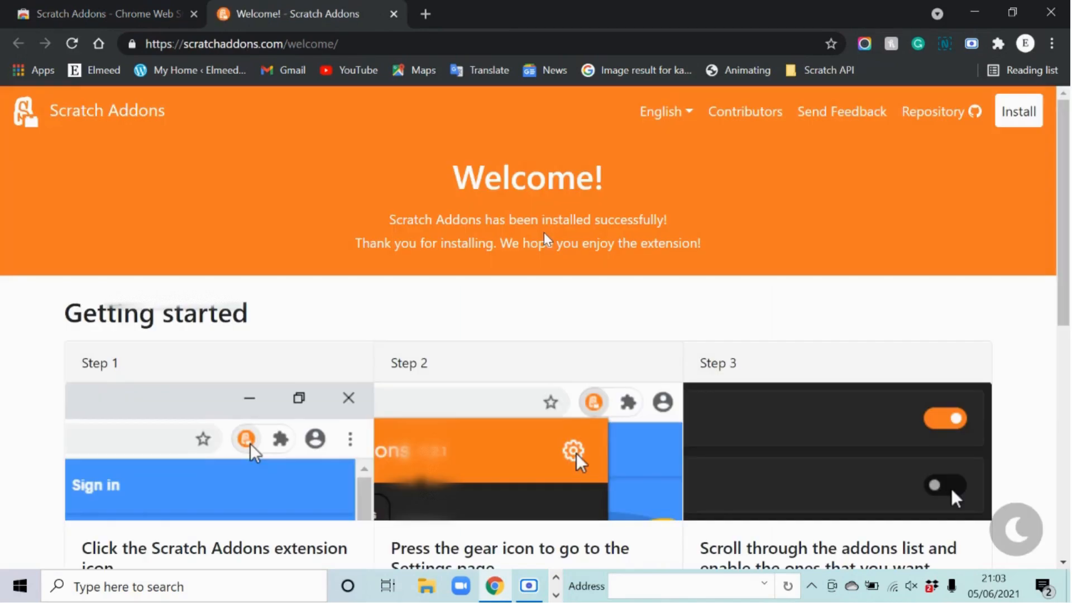
mouse_move(164, 496)
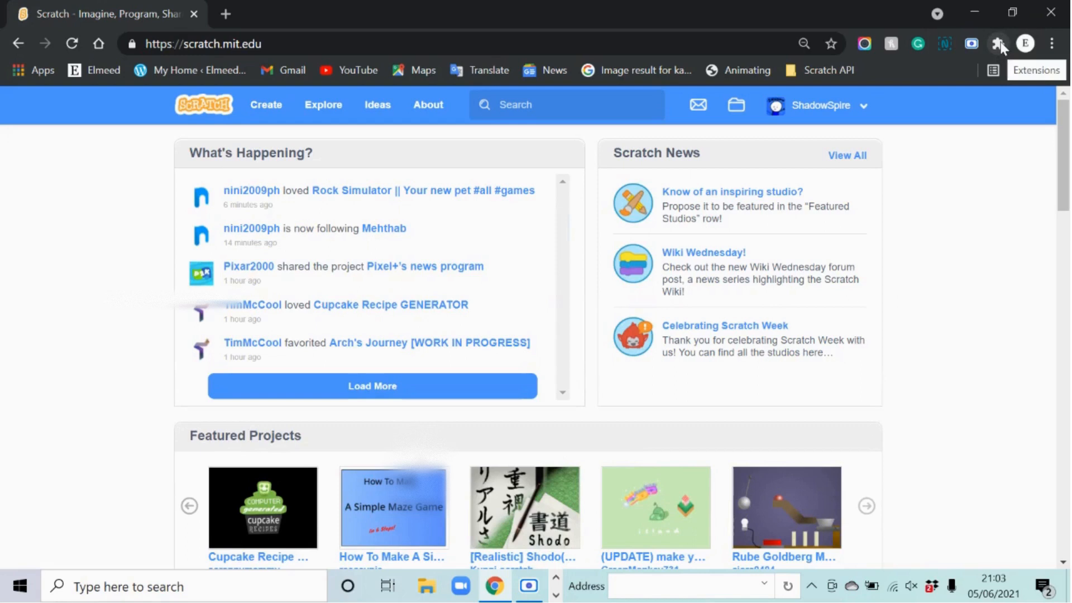
Step: Pin Scratch Addons from the Chrome extensions menu
left_click(998, 44)
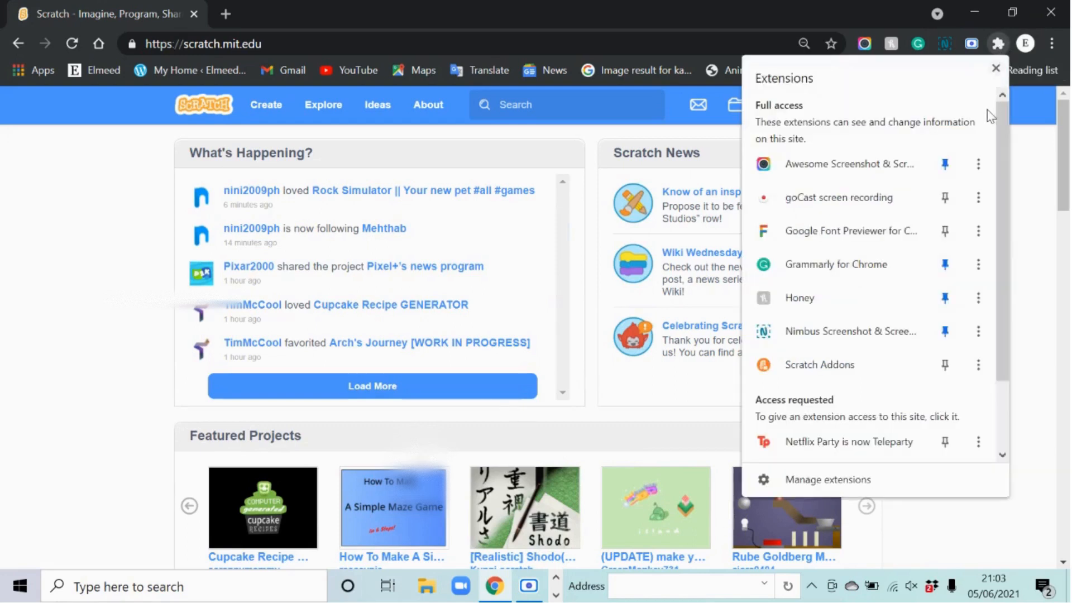
left_click(944, 365)
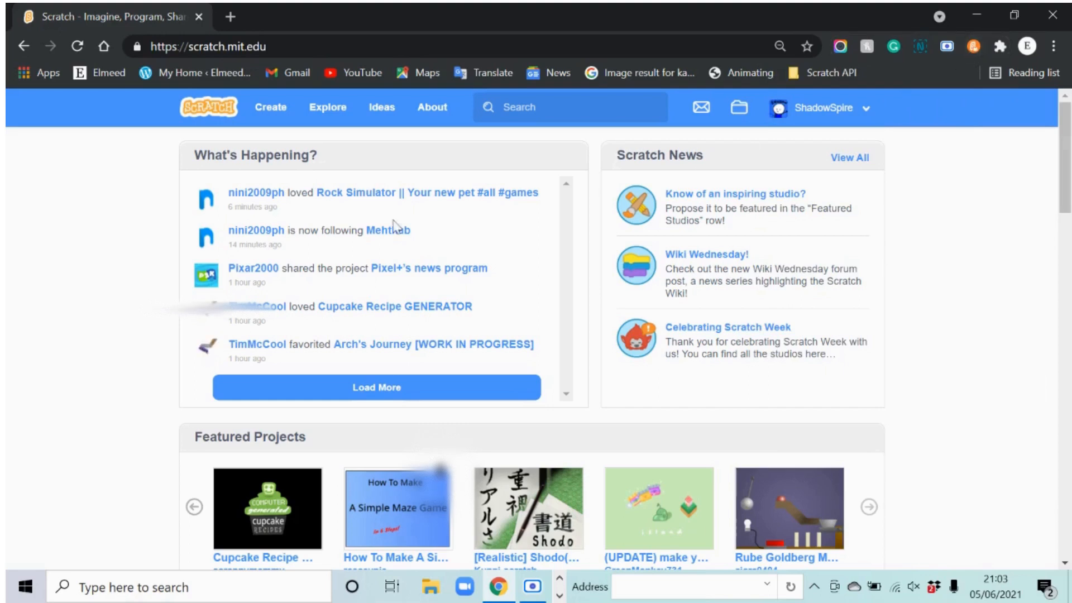
Step: Create a new untitled project from the Scratch top bar
left_click(270, 107)
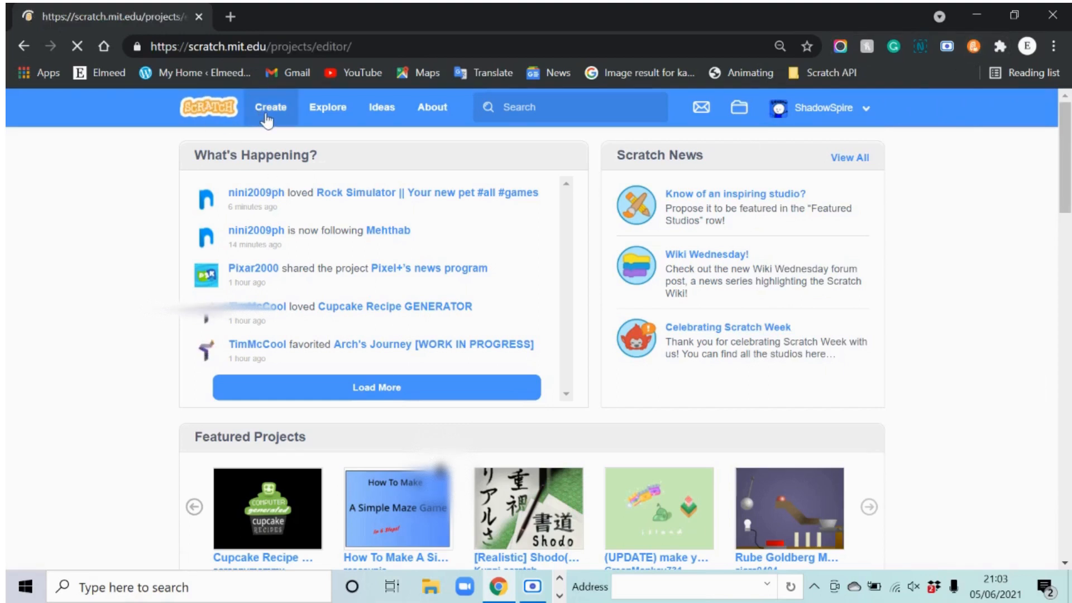
left_click(270, 107)
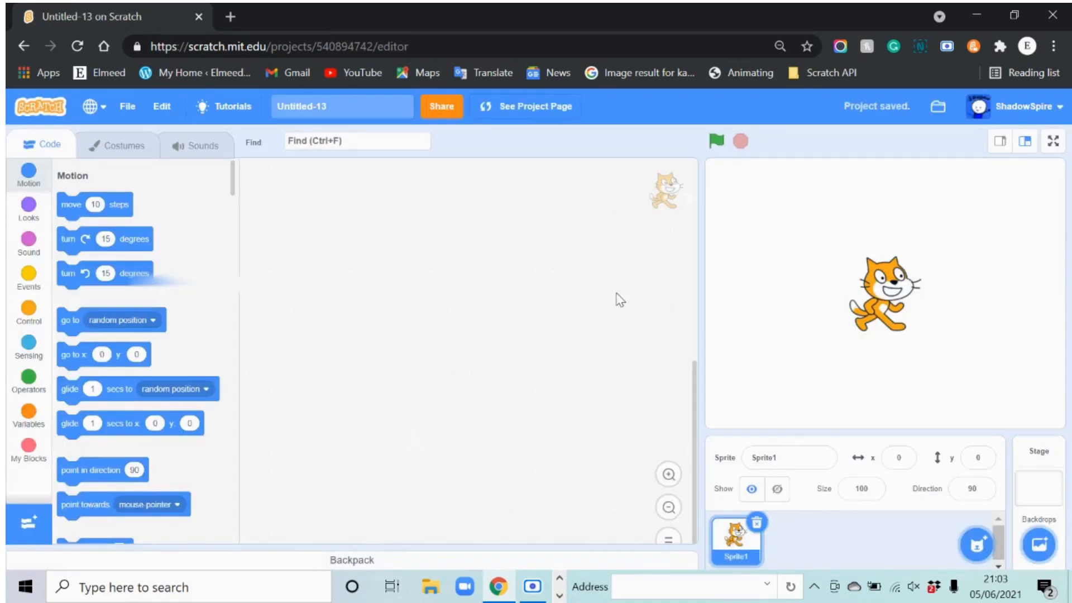
mouse_move(921, 141)
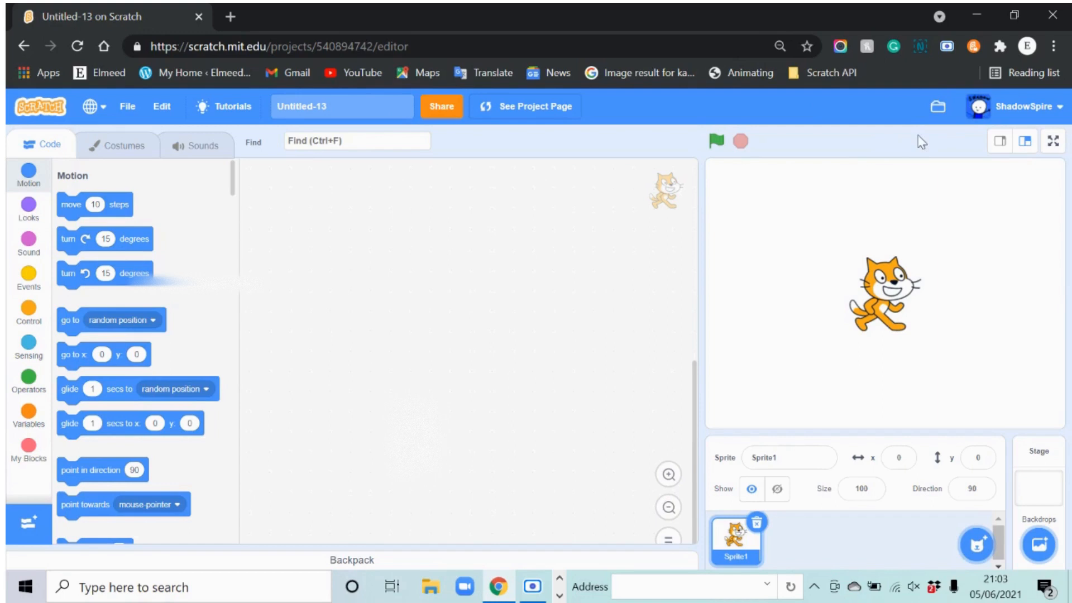
mouse_move(948, 81)
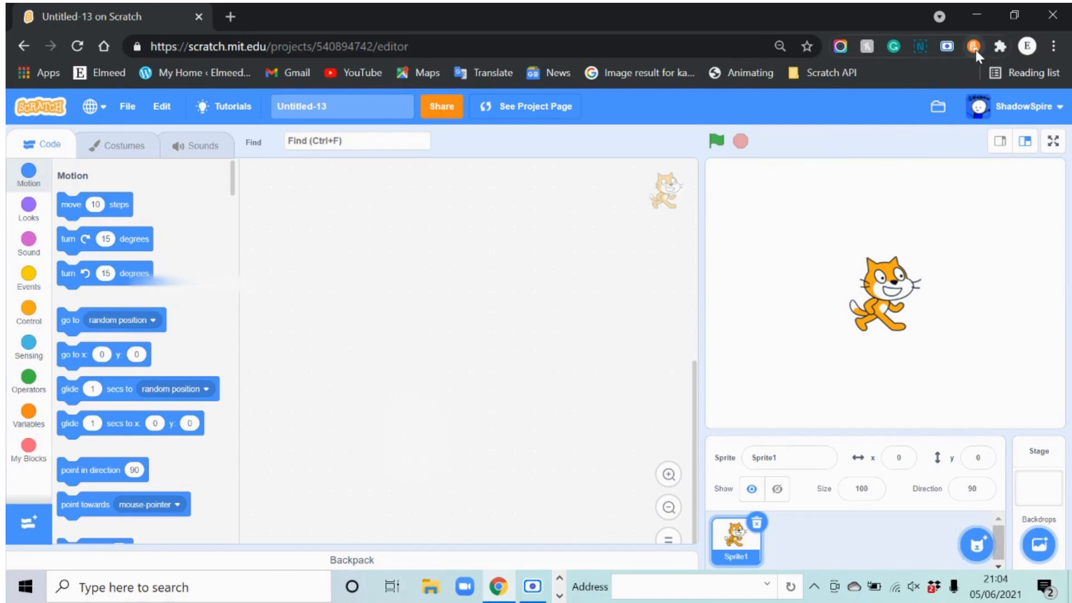
Step: Search the Scratch Addons list for 'reco' and enable Record project video
left_click(973, 46)
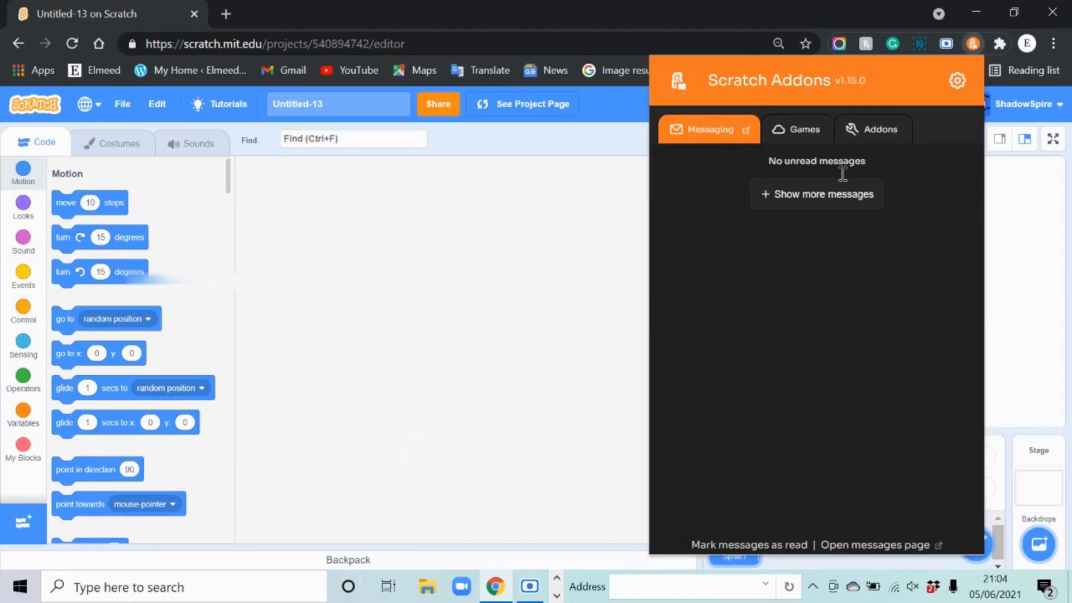
mouse_move(880, 145)
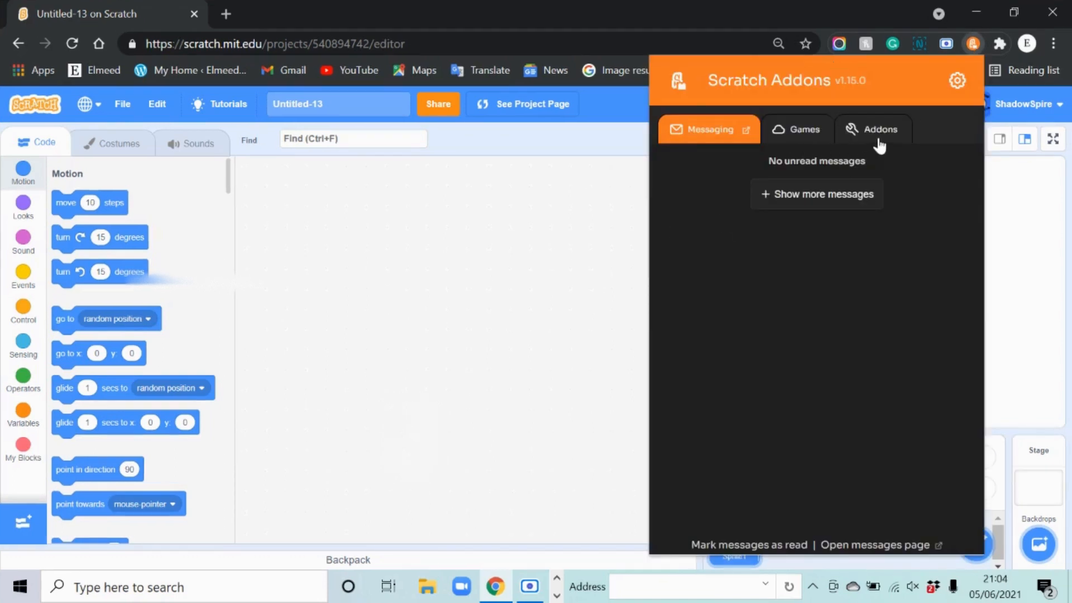
left_click(873, 129)
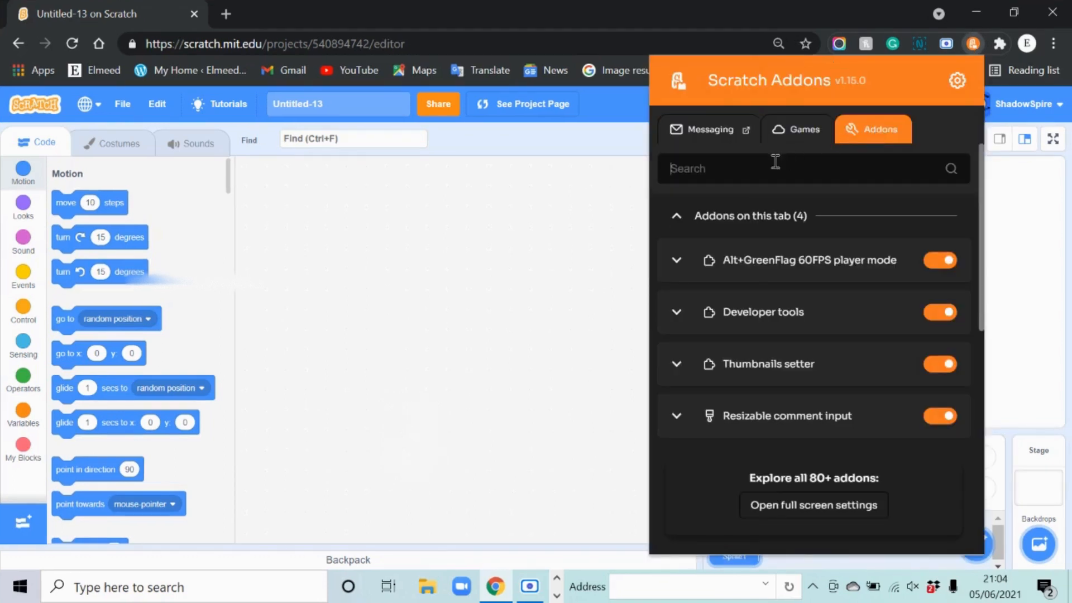
type("record")
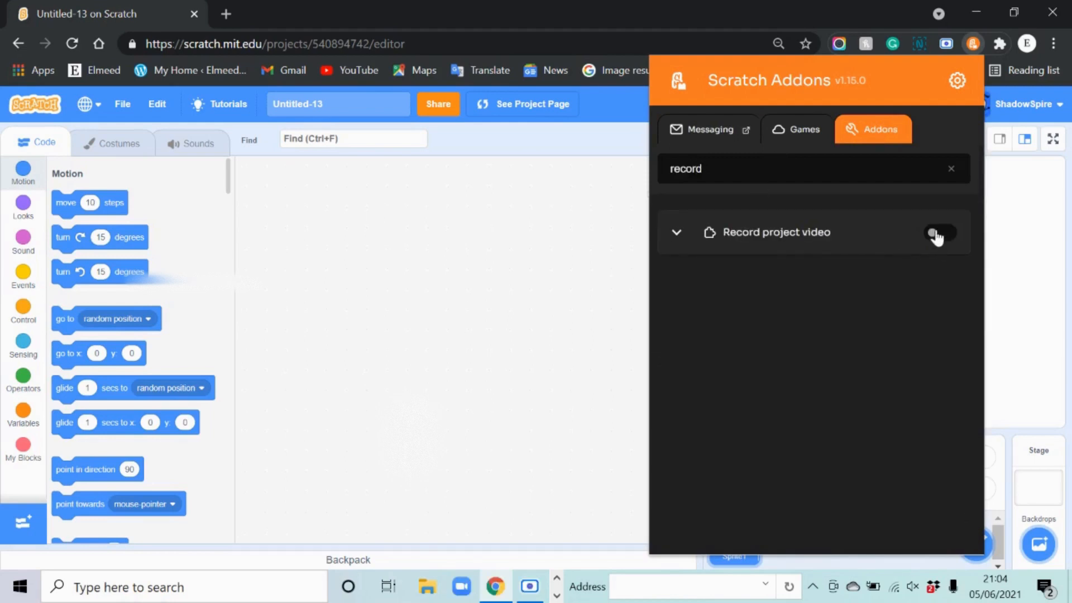
left_click(939, 232)
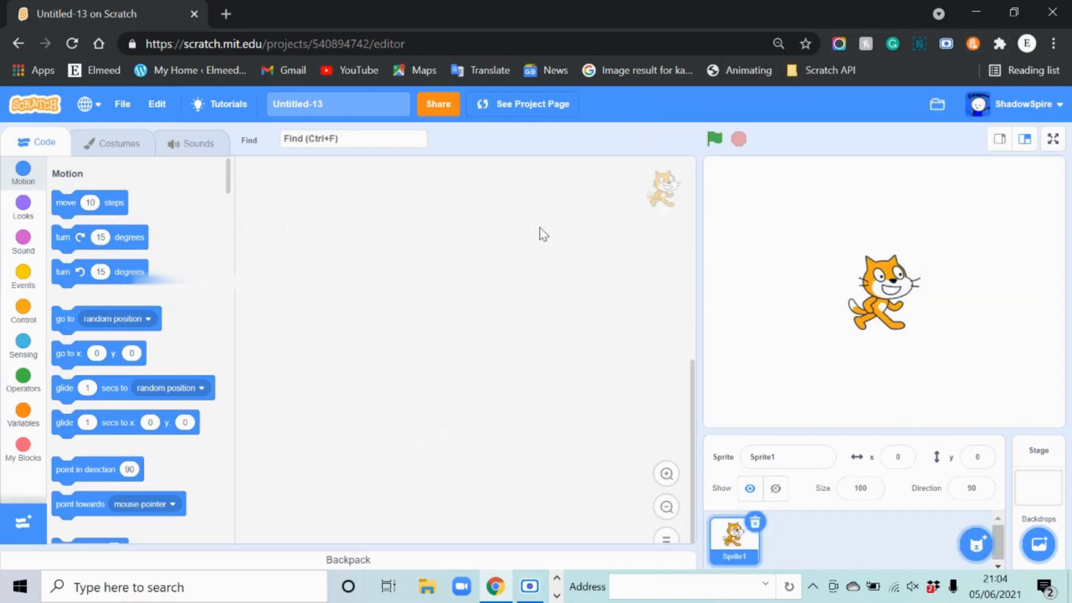
Step: Reload the Scratch editor so the Start Recording menu item appears
left_click(72, 43)
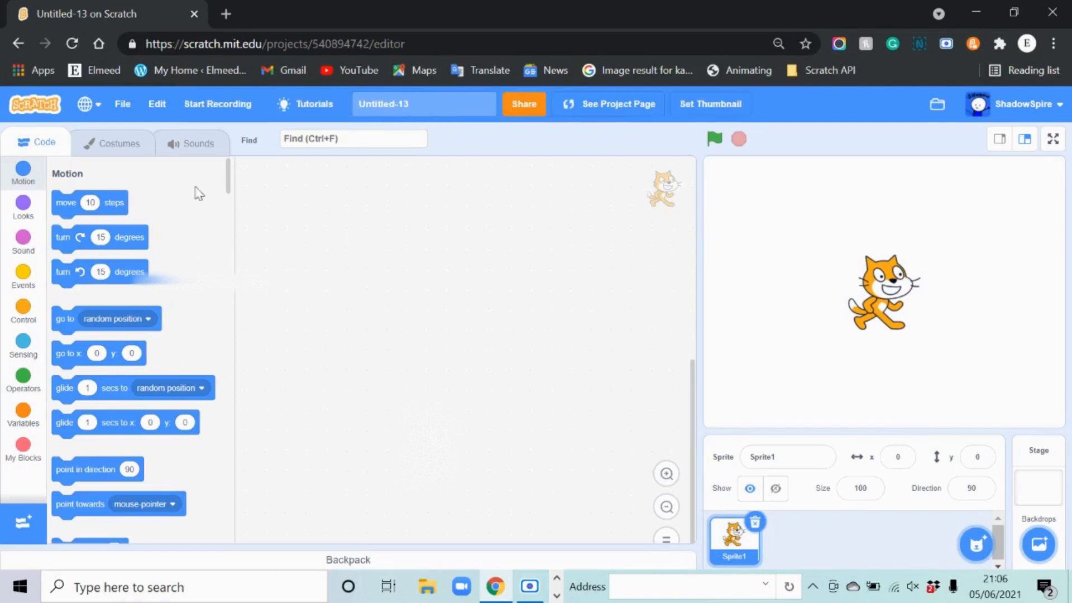
mouse_move(260, 134)
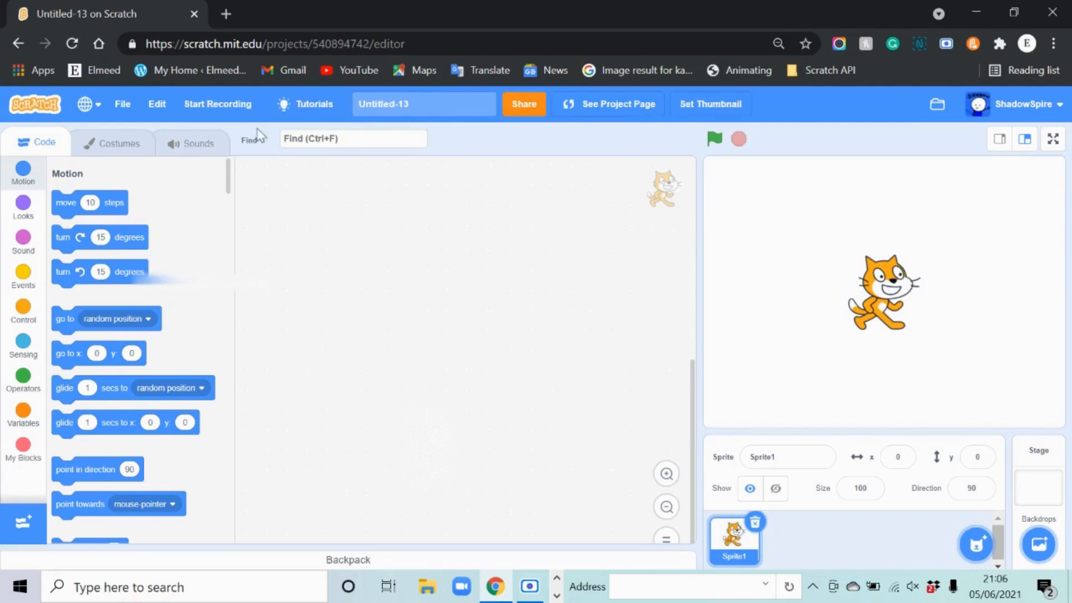
mouse_move(106, 201)
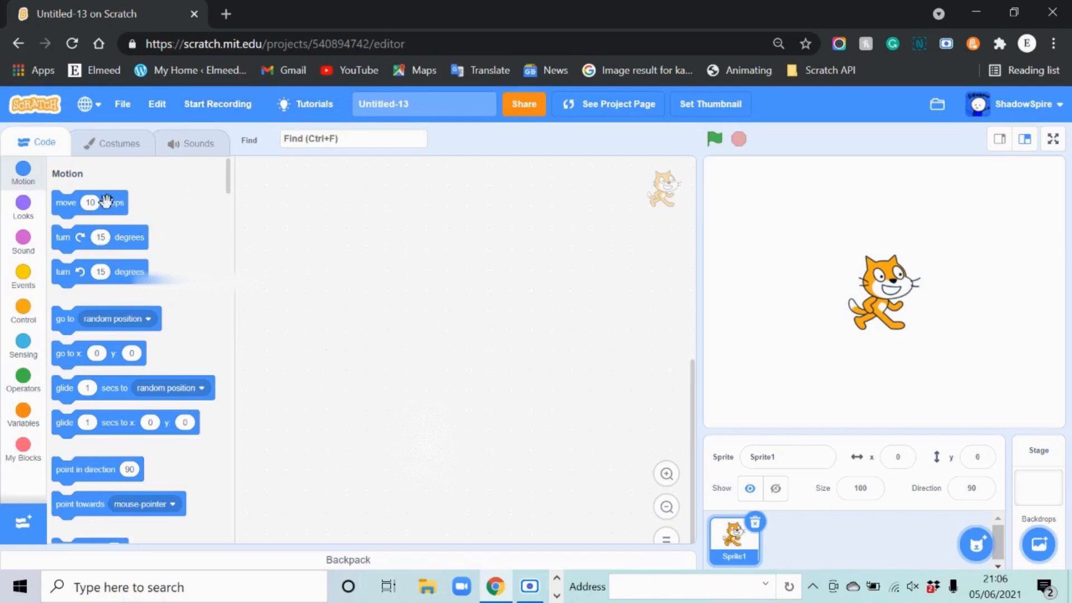
mouse_move(423, 283)
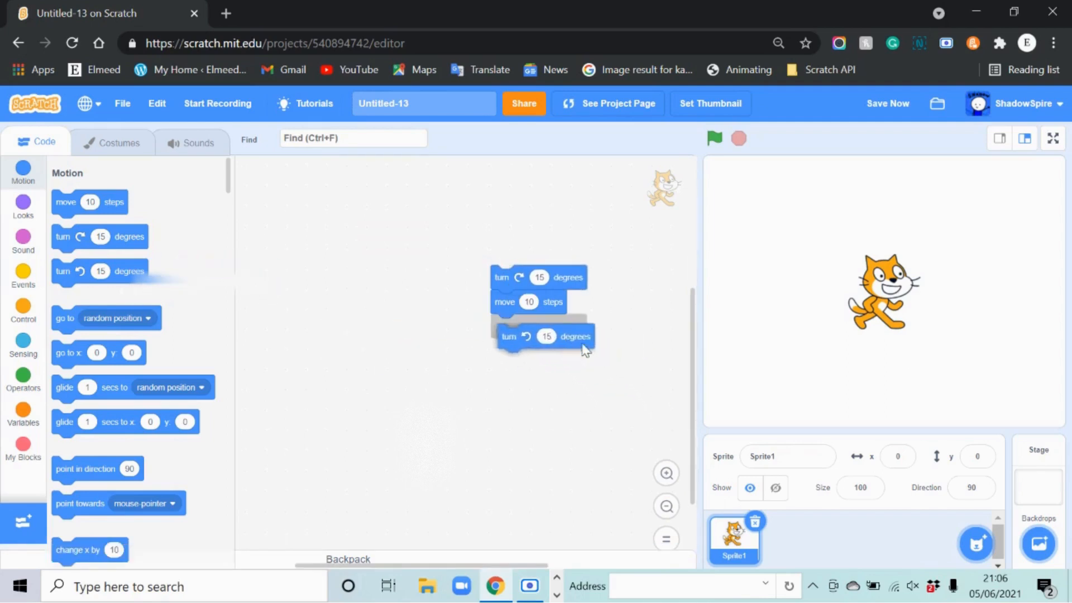
Step: Add go-to-random, bounce and point-towards blocks, wrap them in forever, and run it
left_click_drag(106, 318, 540, 301)
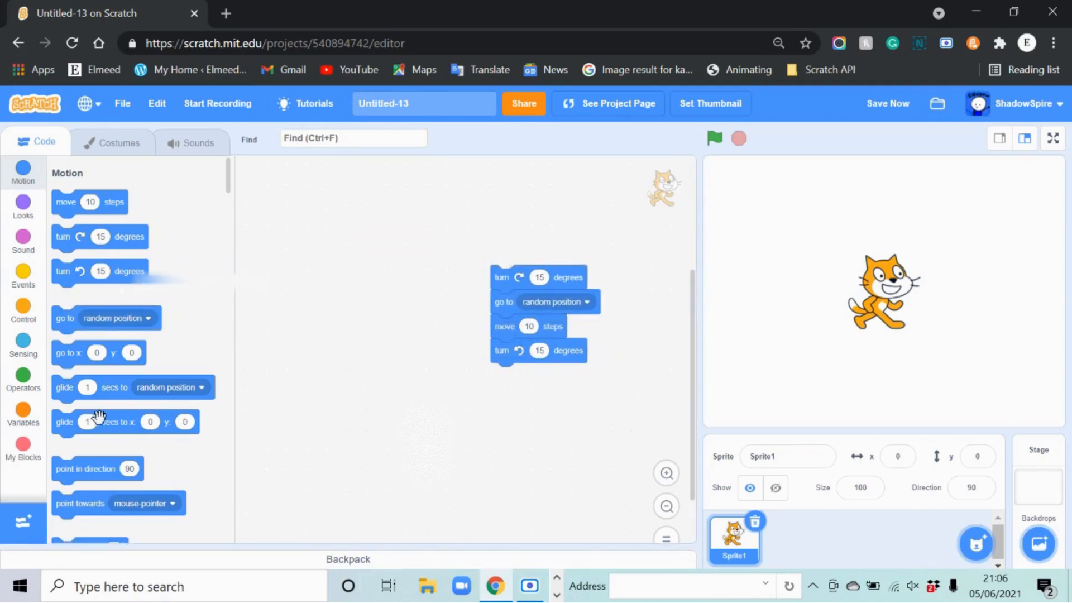
mouse_move(82, 509)
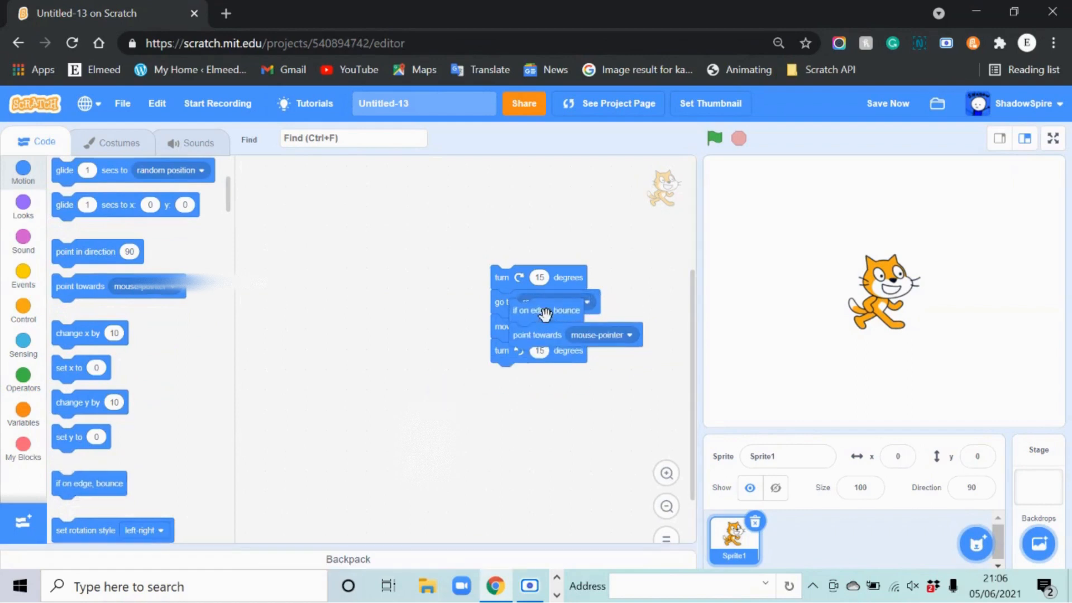
left_click_drag(547, 314, 553, 400)
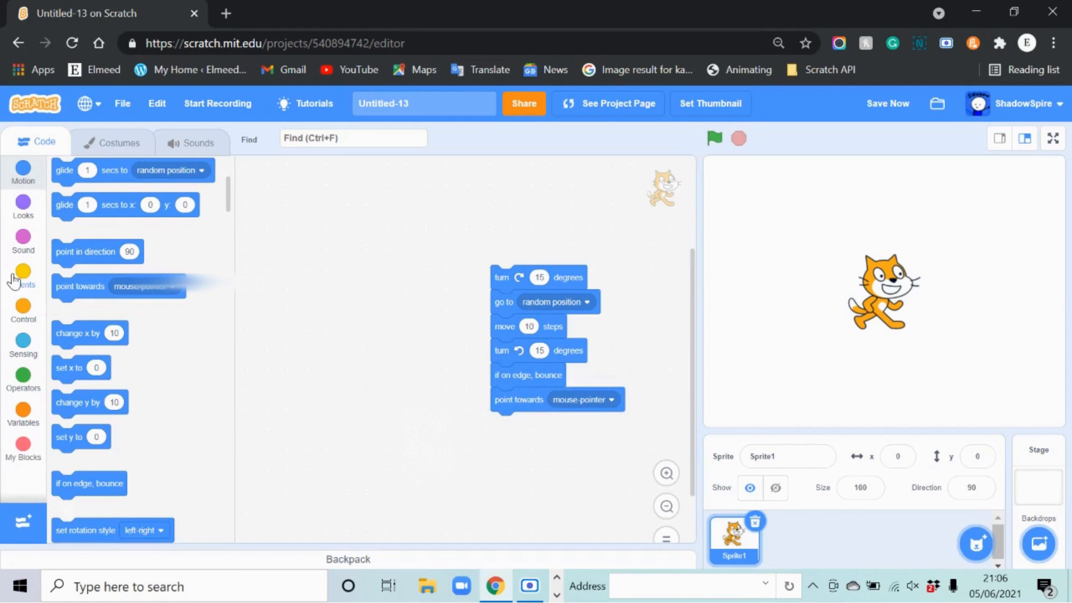
left_click(23, 205)
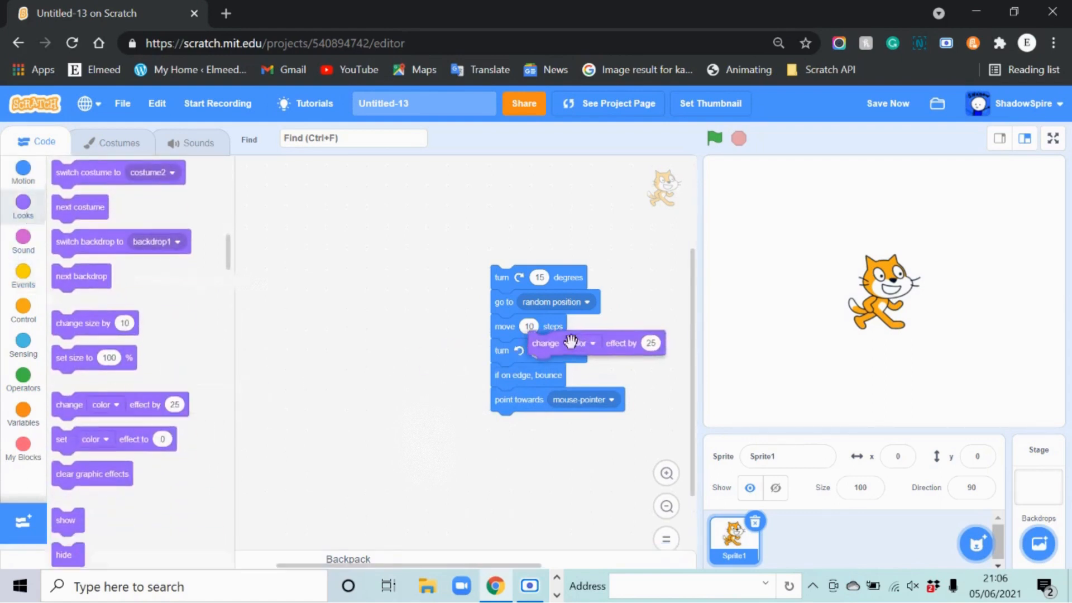
left_click(22, 240)
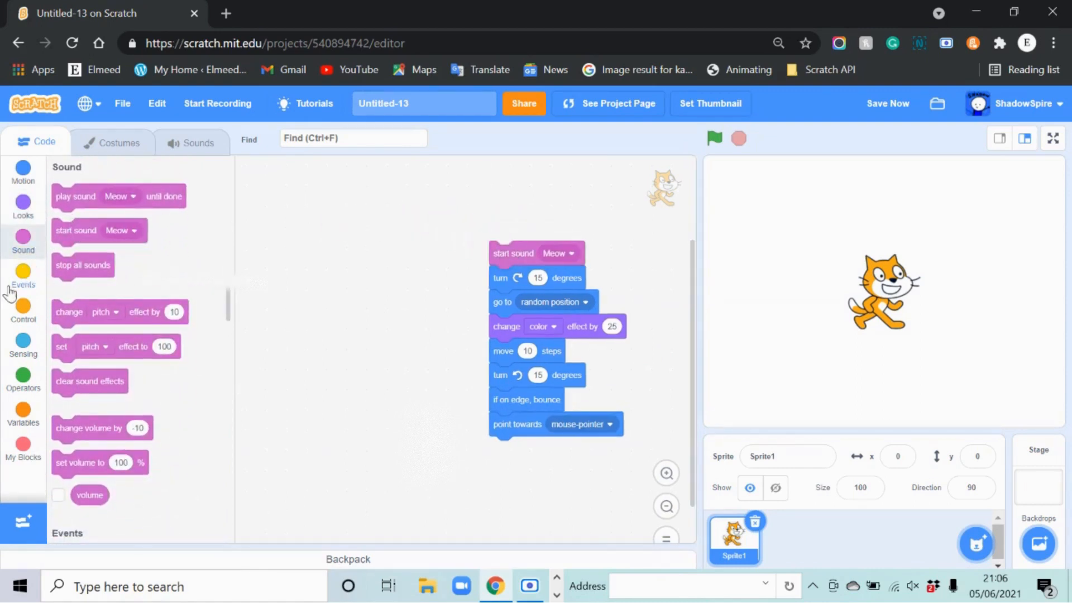
left_click(22, 307)
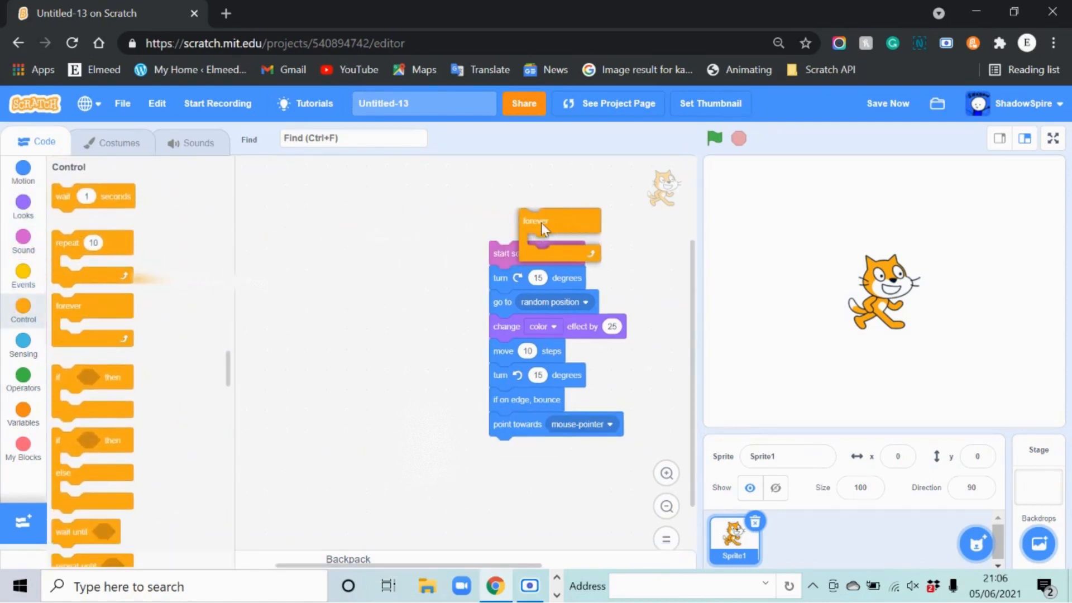
left_click_drag(543, 229, 499, 219)
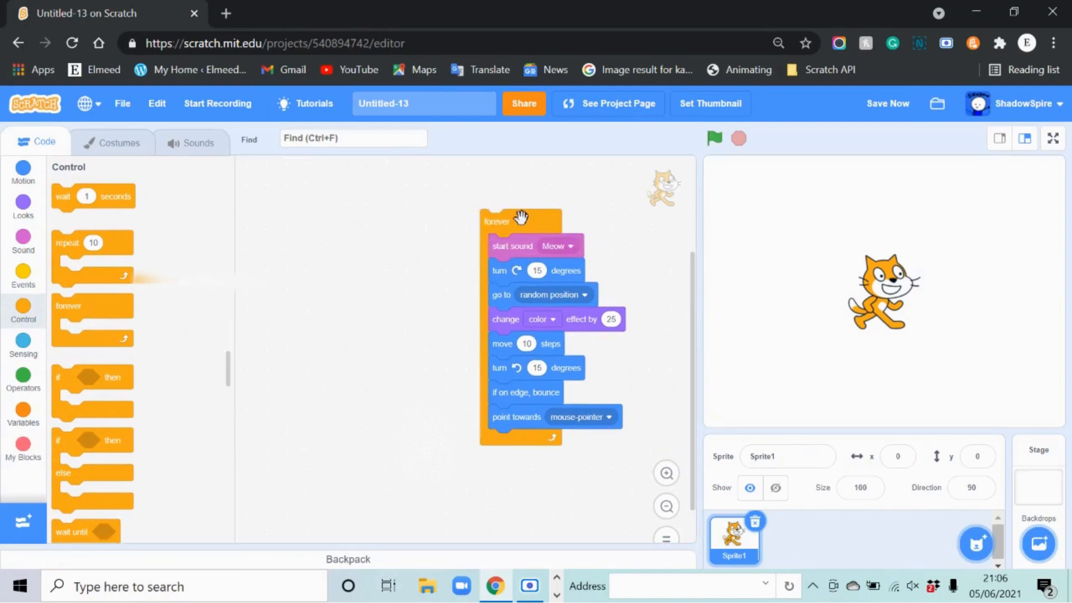
left_click(714, 139)
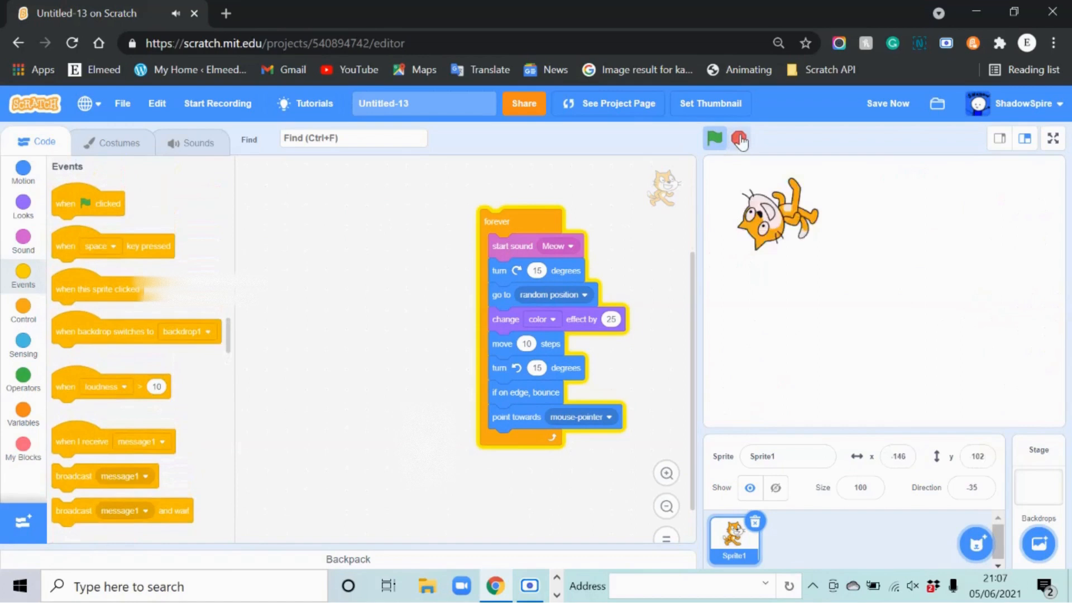
Step: Stop the running test of the forever-loop script
left_click(713, 138)
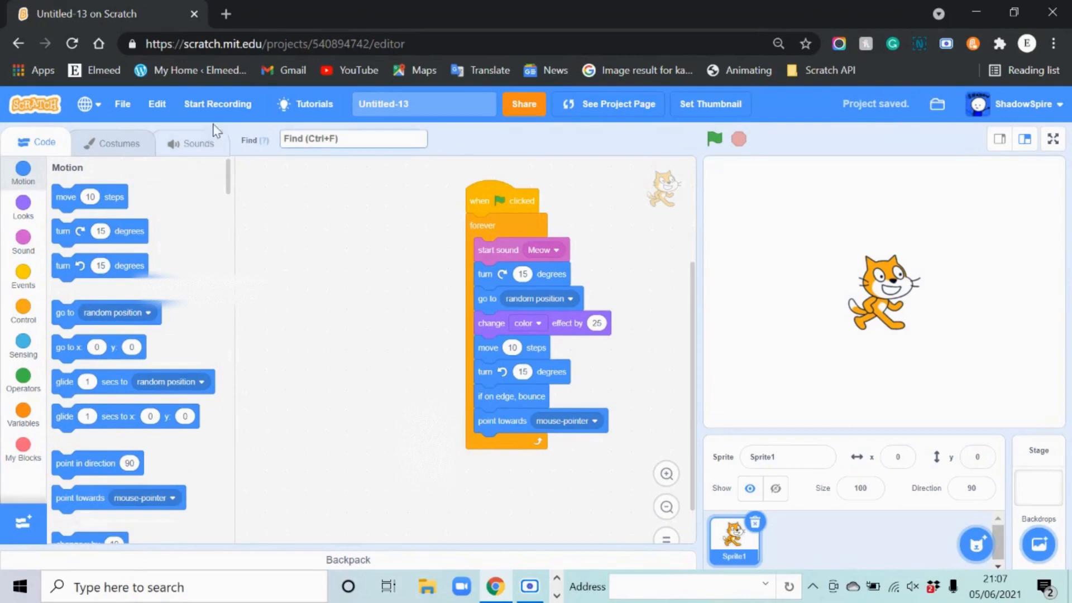
Step: In Record Options, change the record duration from 30 to 60 seconds
left_click(217, 103)
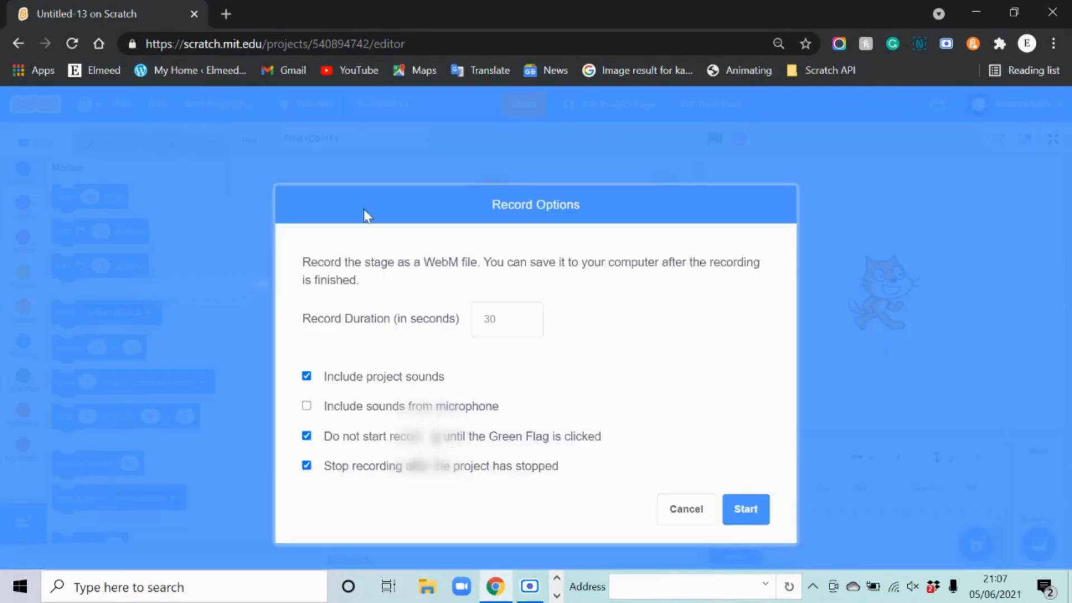
mouse_move(266, 294)
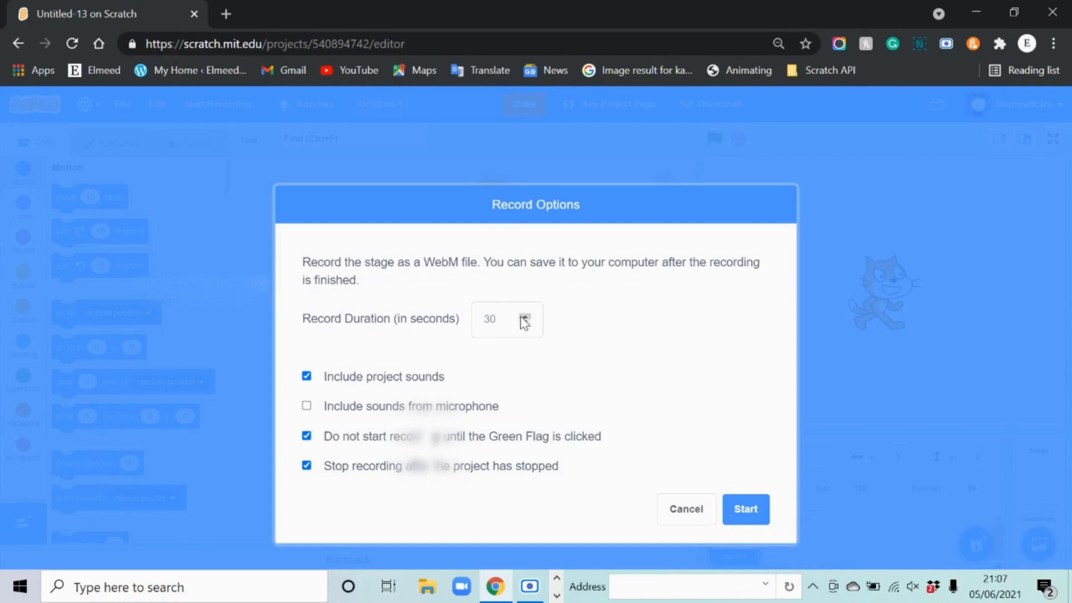
left_click(492, 319)
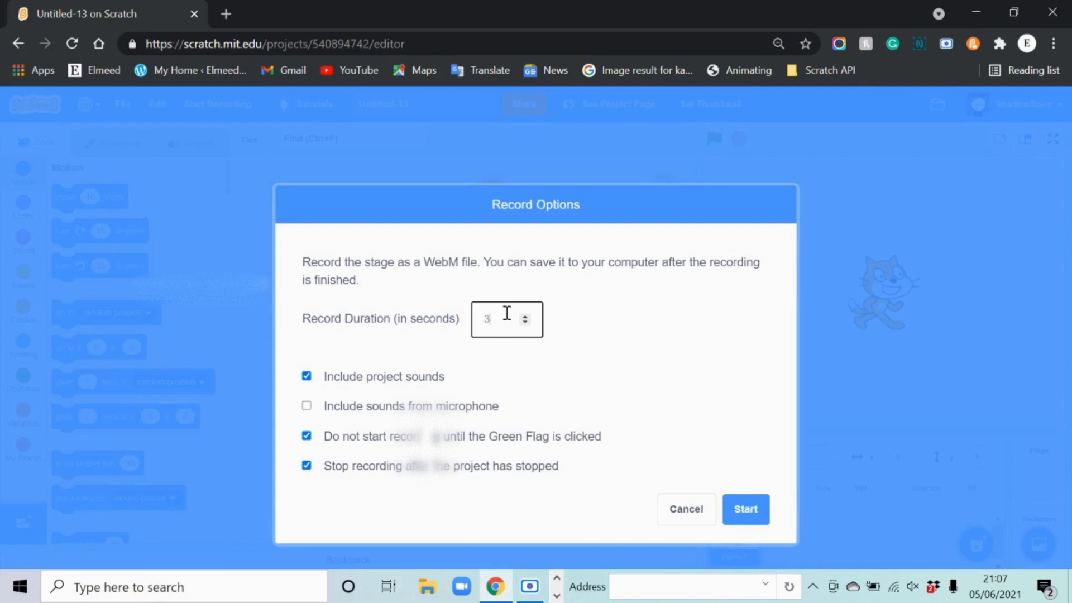
left_click(524, 314)
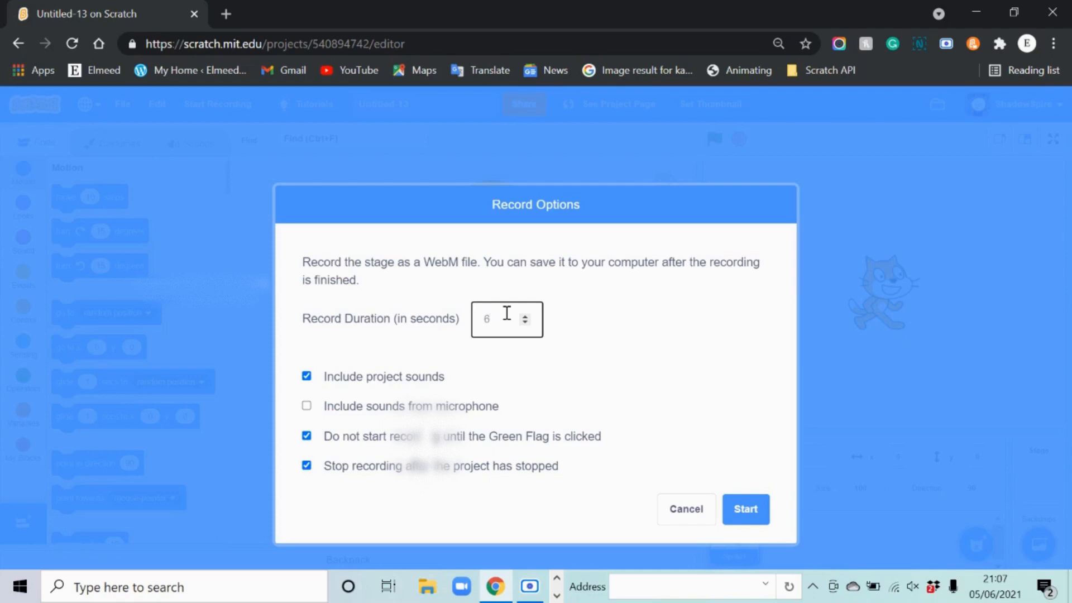
type("0")
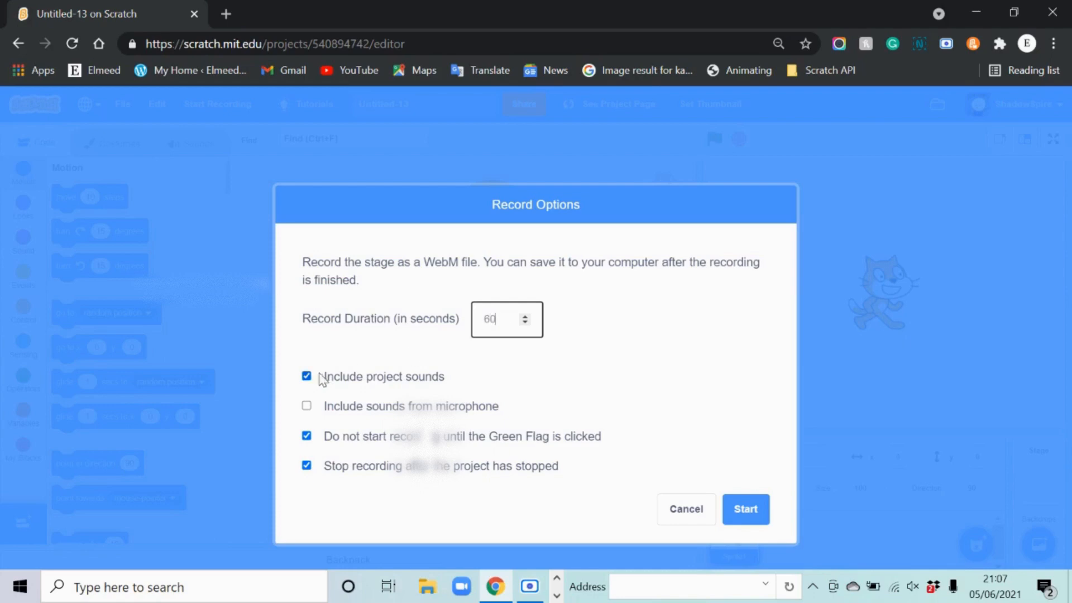
mouse_move(246, 429)
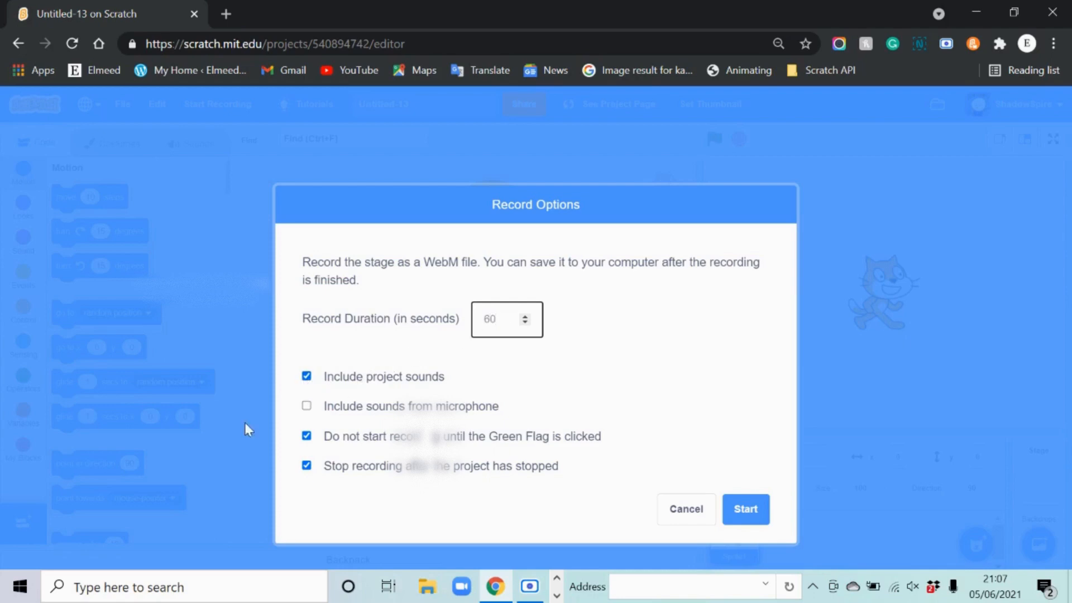
left_click(499, 319)
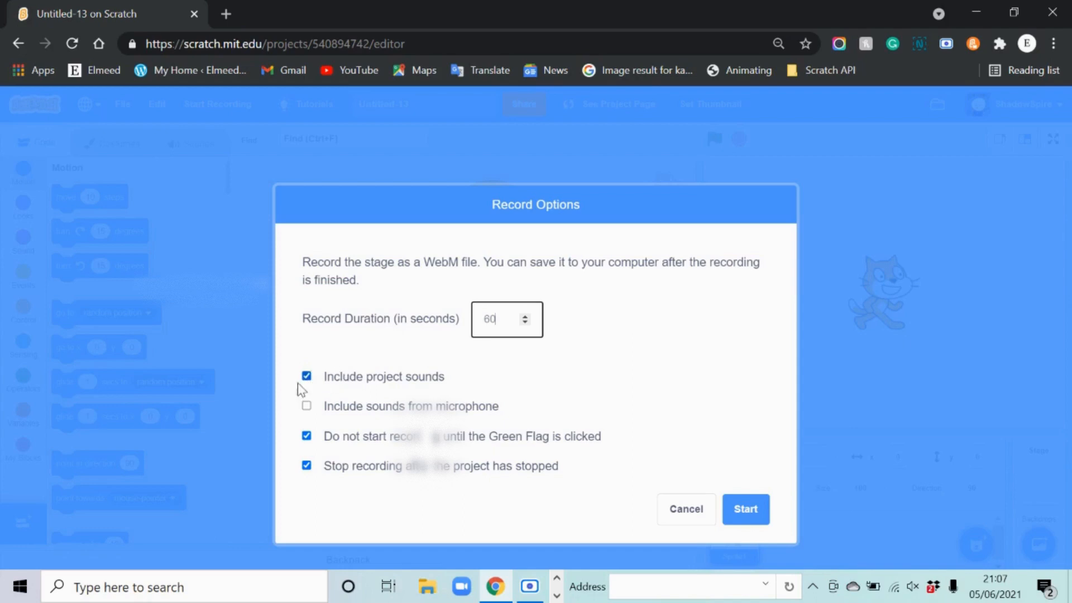
mouse_move(294, 405)
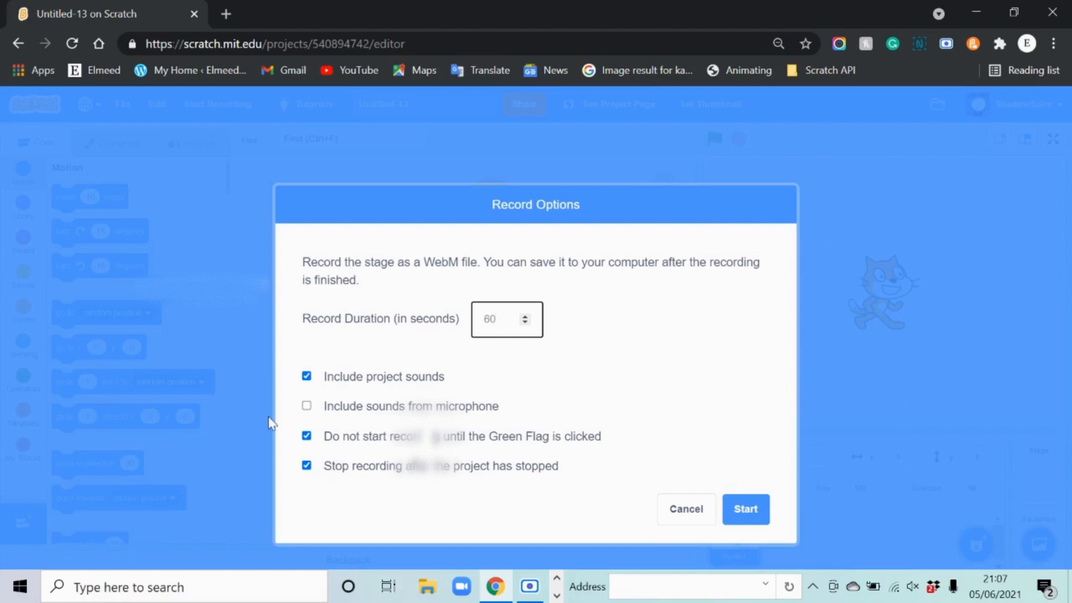
mouse_move(581, 509)
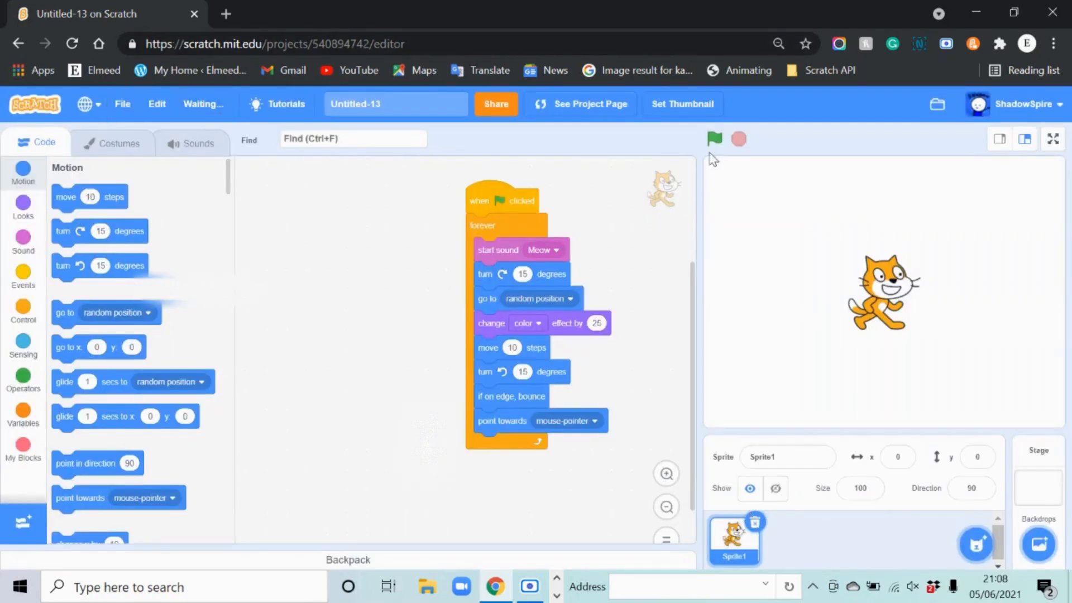
Step: Run the project with the green flag, then stop it to end the recording
left_click(712, 139)
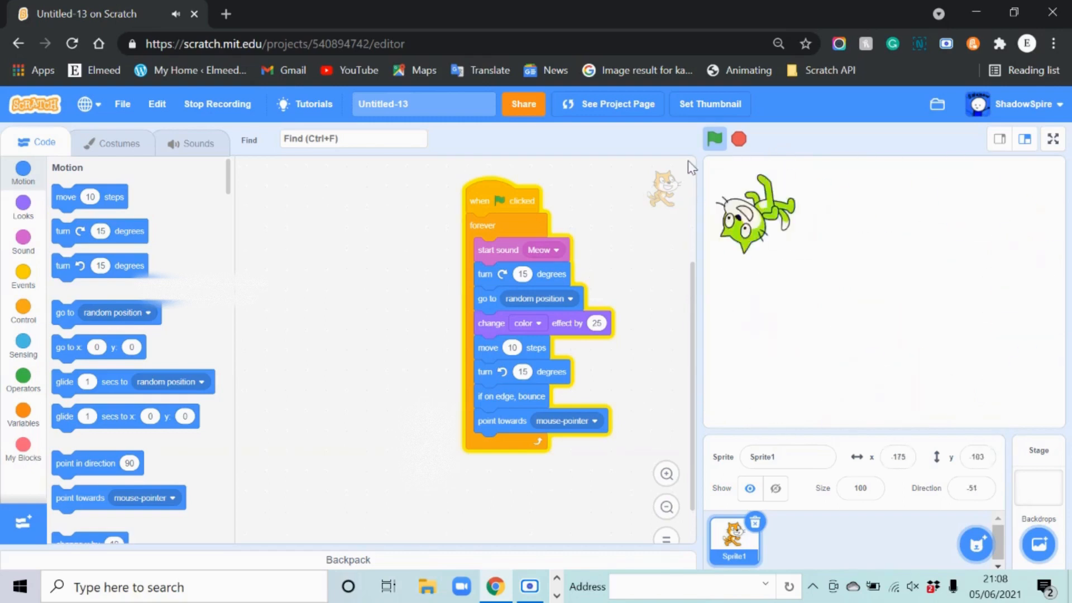
left_click(713, 140)
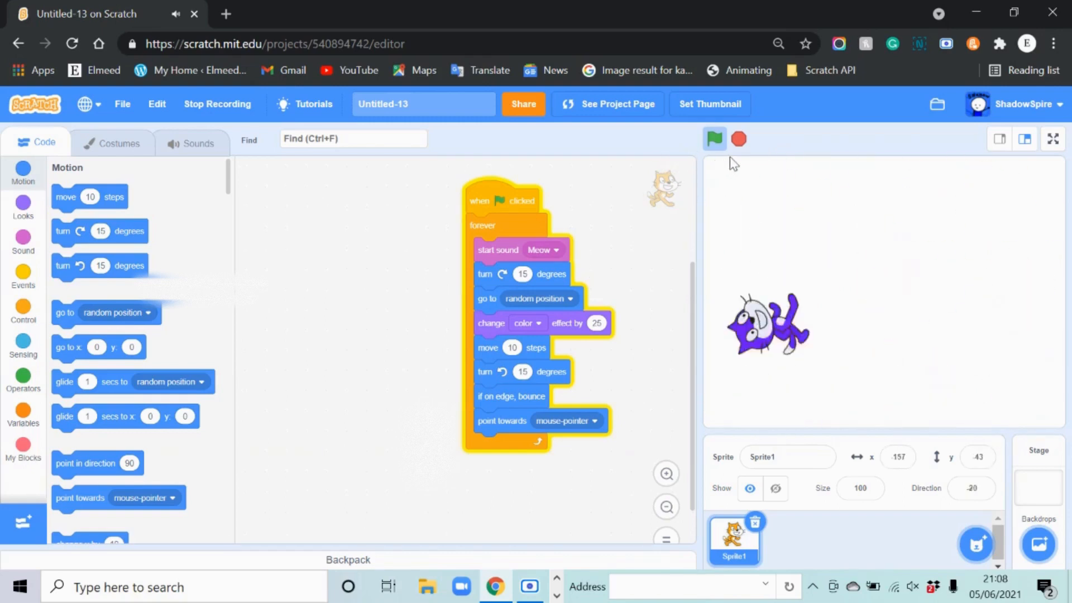
left_click(737, 139)
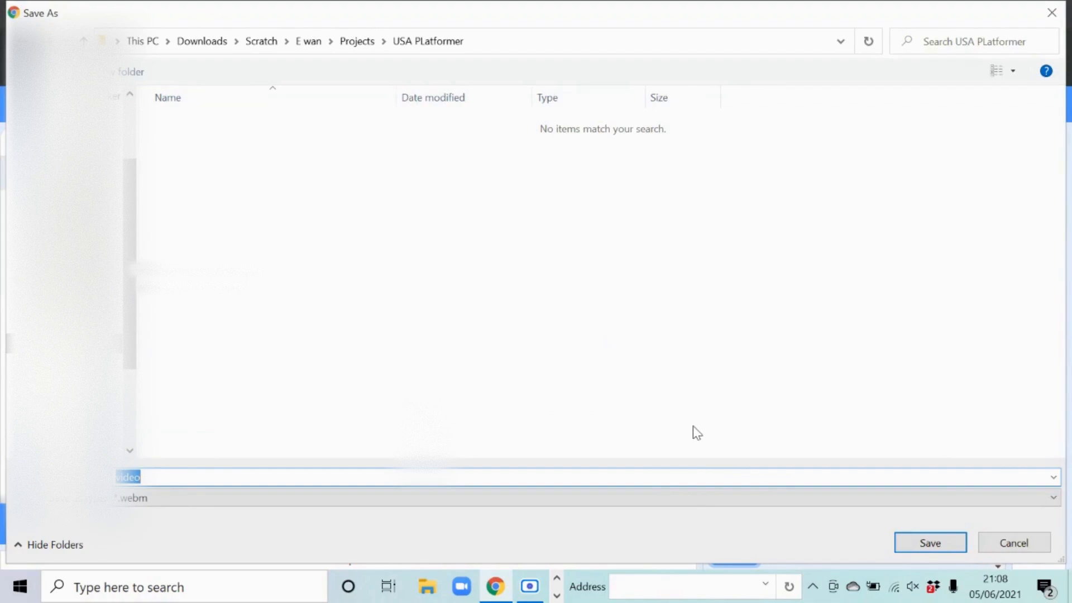
mouse_move(368, 208)
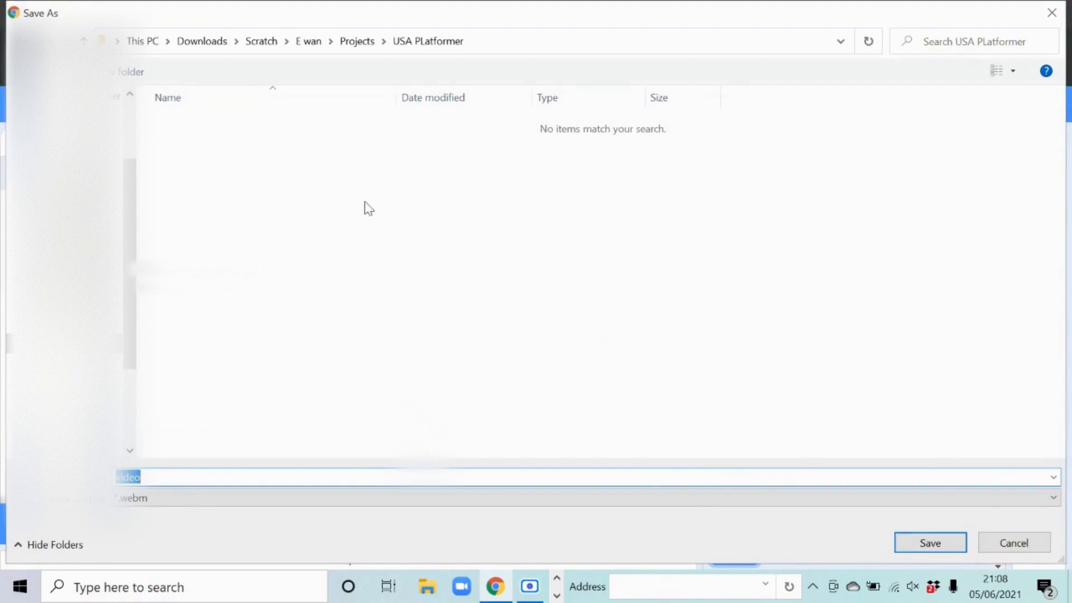
Step: Create a new folder named 'Screen Test' inside Scratch's videos folder
left_click(356, 41)
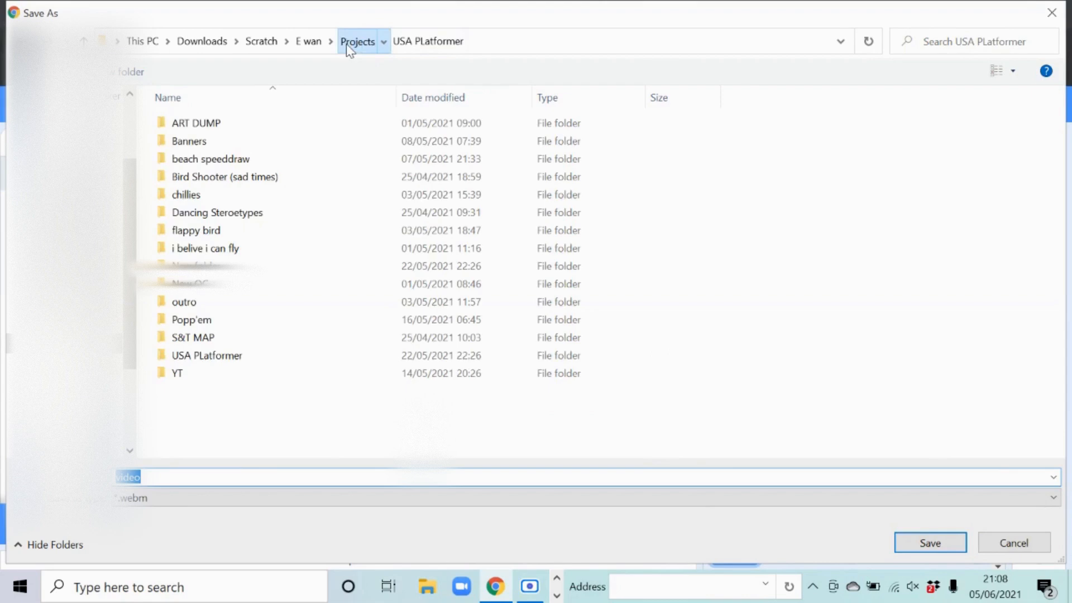
left_click(356, 40)
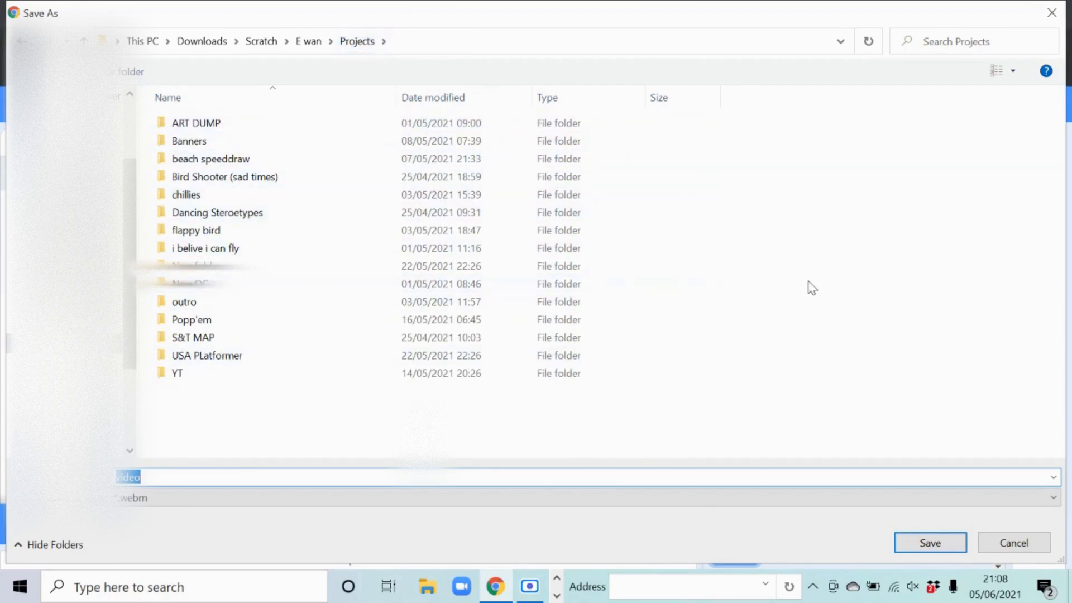
right_click(806, 286)
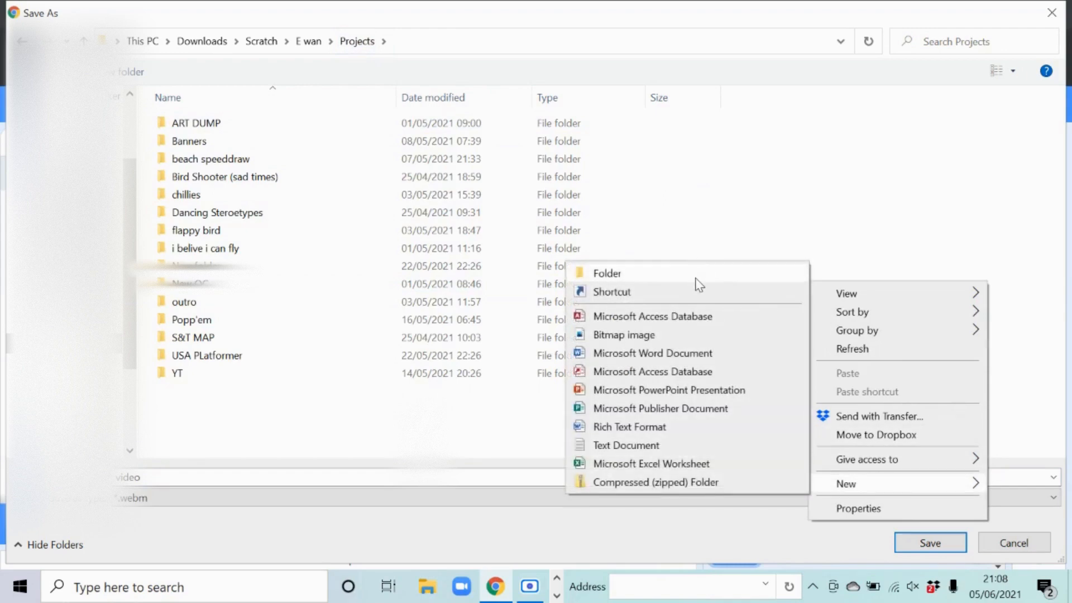
left_click(605, 273)
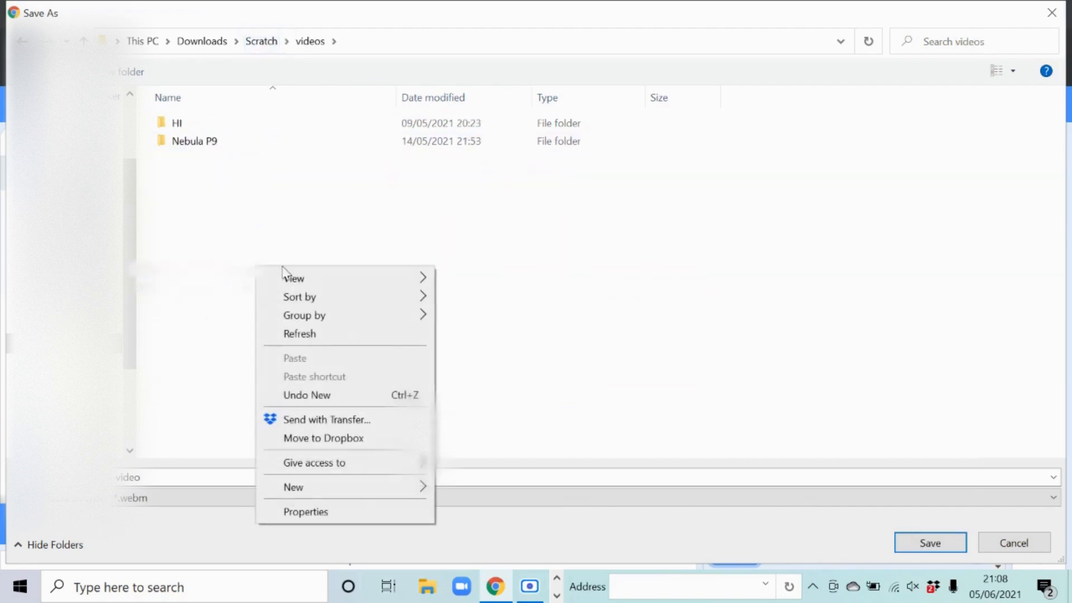
left_click(293, 487)
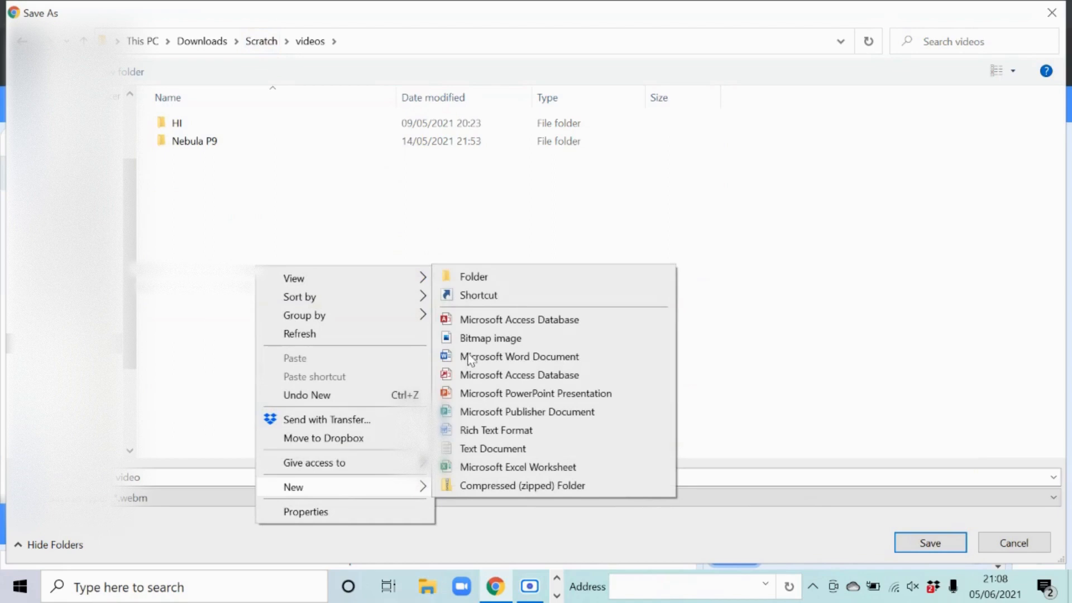
left_click(472, 276)
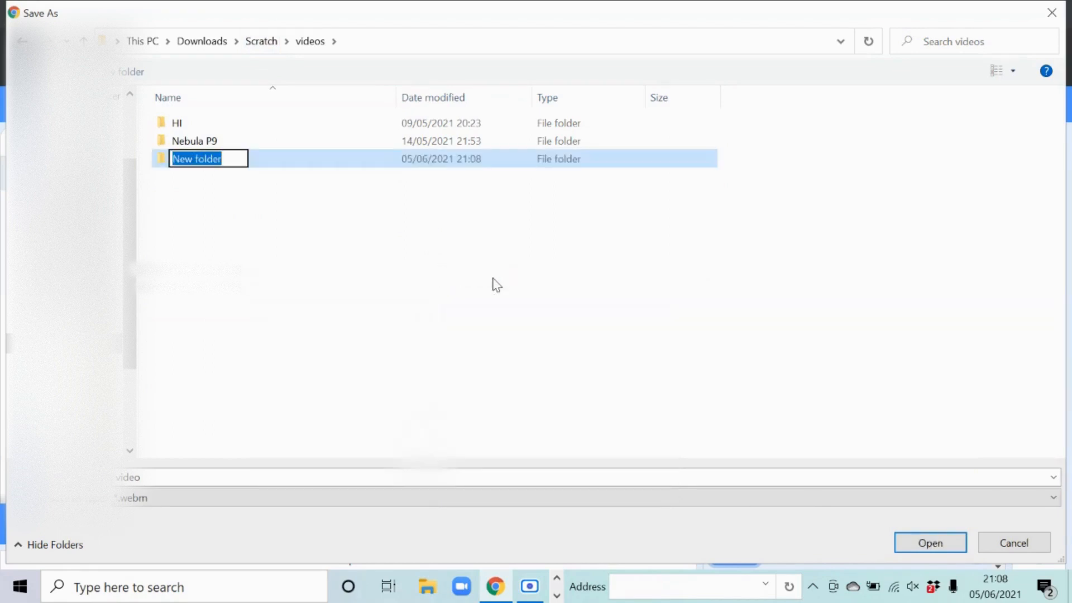
type("Screen")
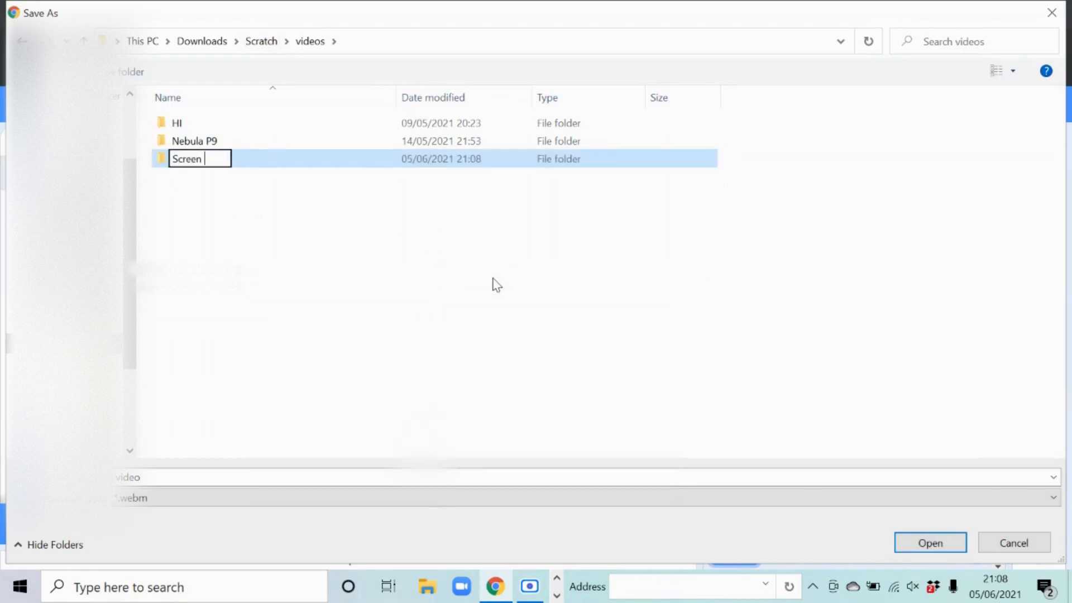
type("Test")
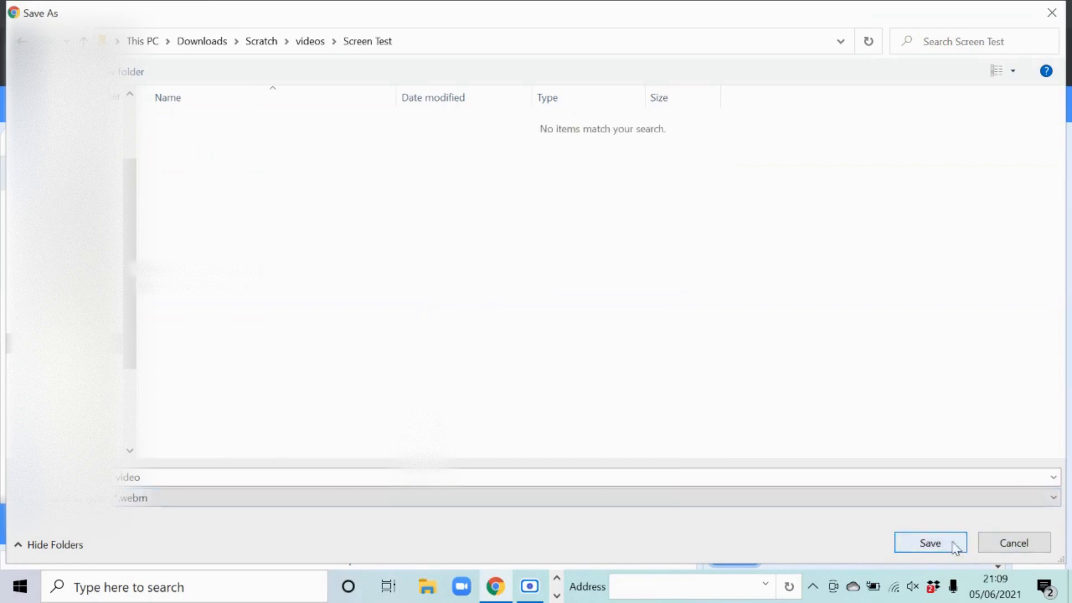
Step: Save the recording as video.webm in Screen Test and launch File Explorer
left_click(929, 542)
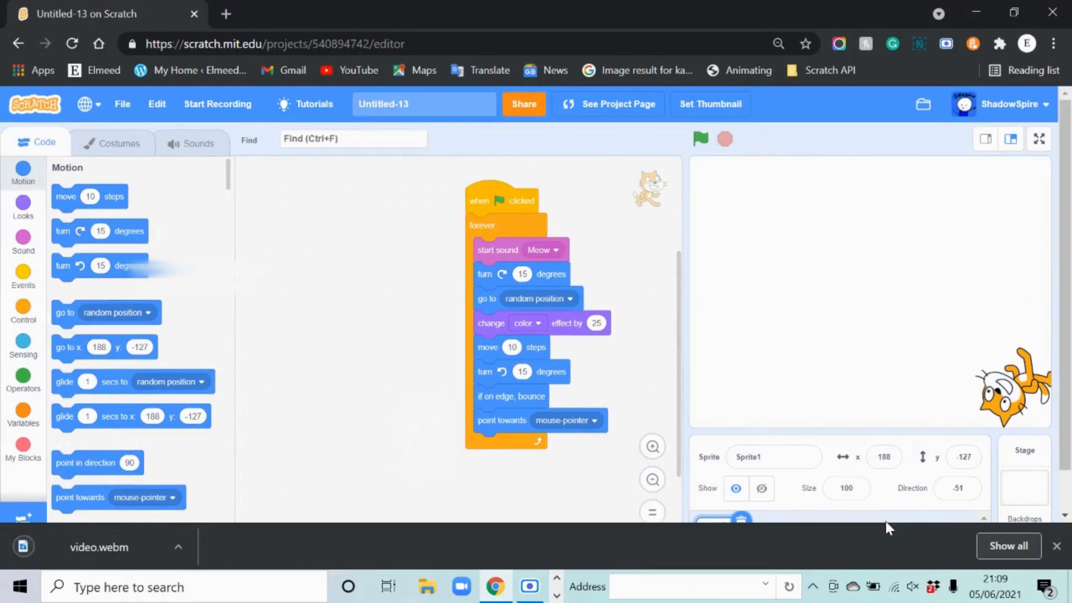
type("files")
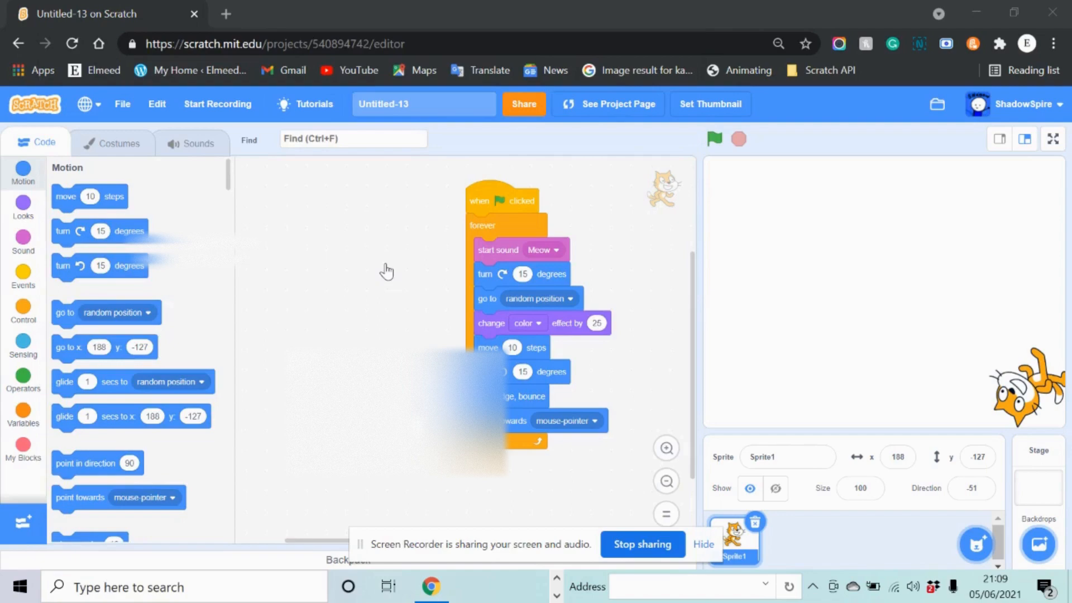
left_click(427, 586)
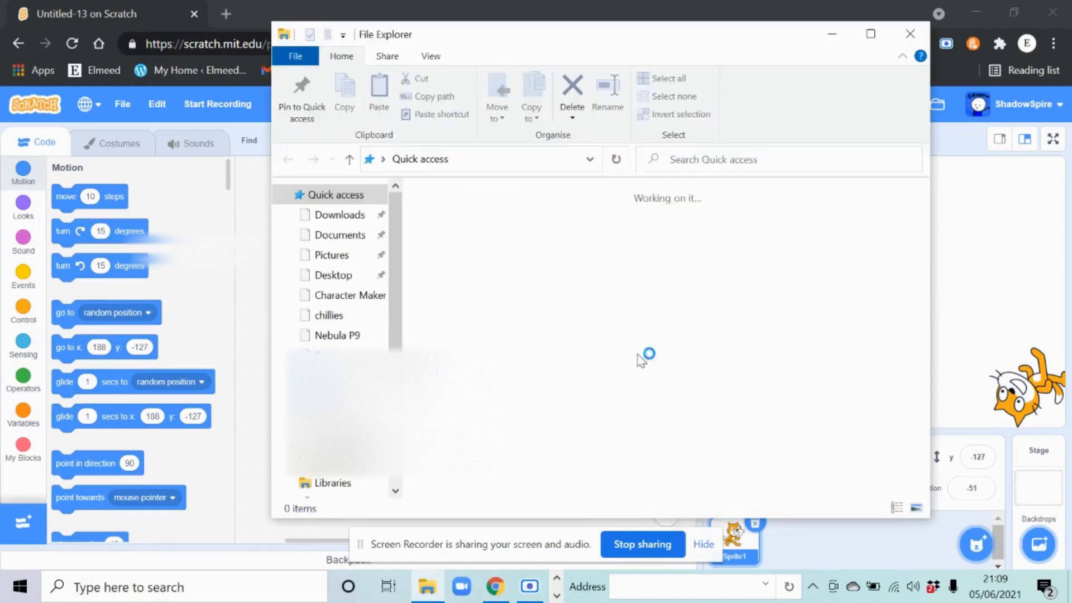
Step: Browse to Downloads > Scratch > videos > Screen Test, play the video, then pause it
left_click(870, 33)
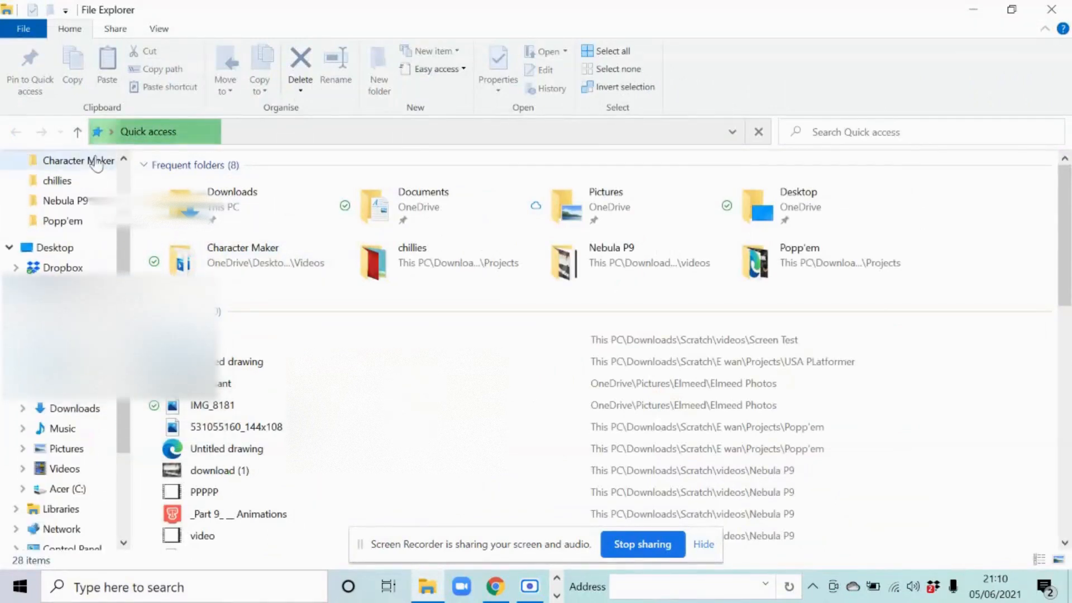
double_click(57, 180)
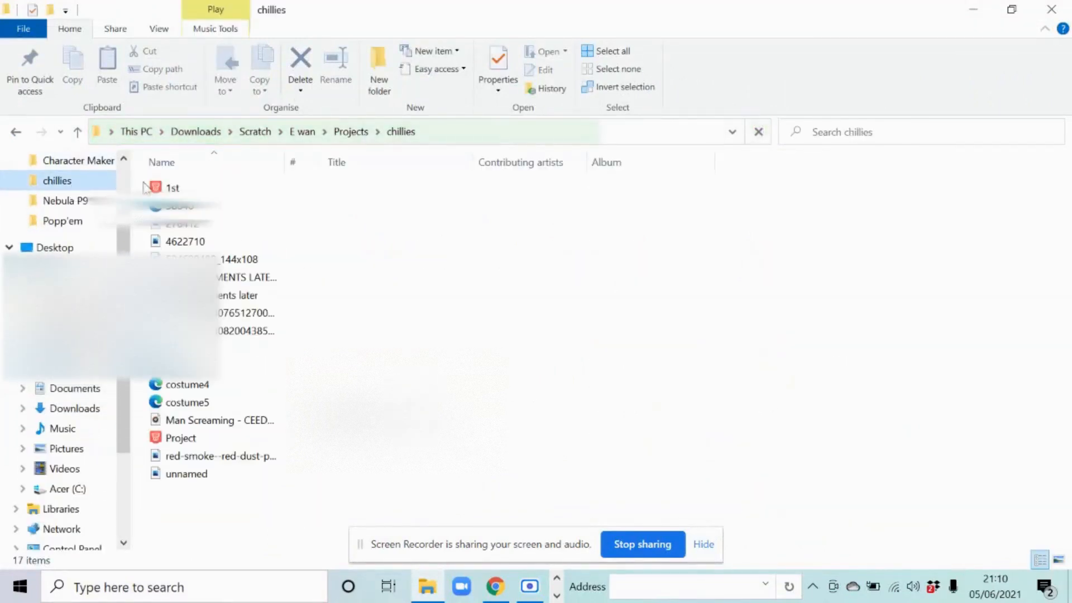
left_click(254, 132)
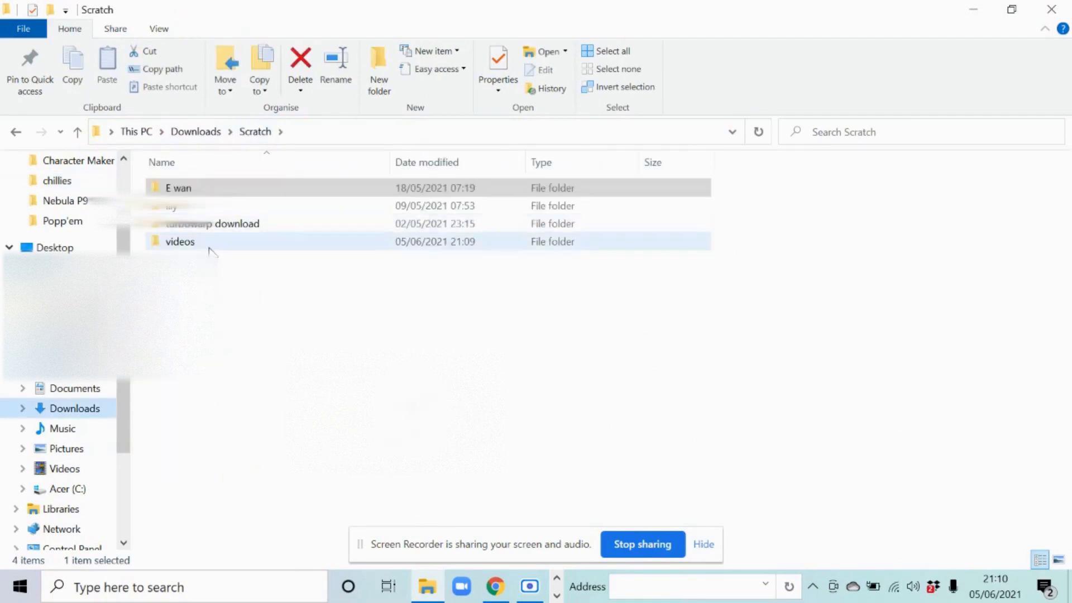
double_click(180, 241)
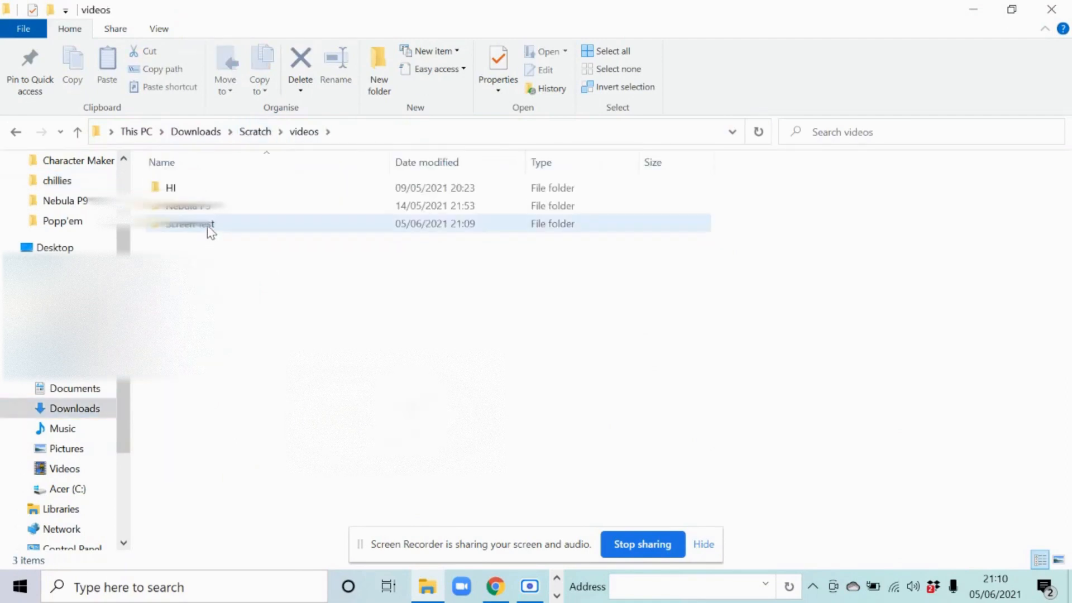
double_click(189, 224)
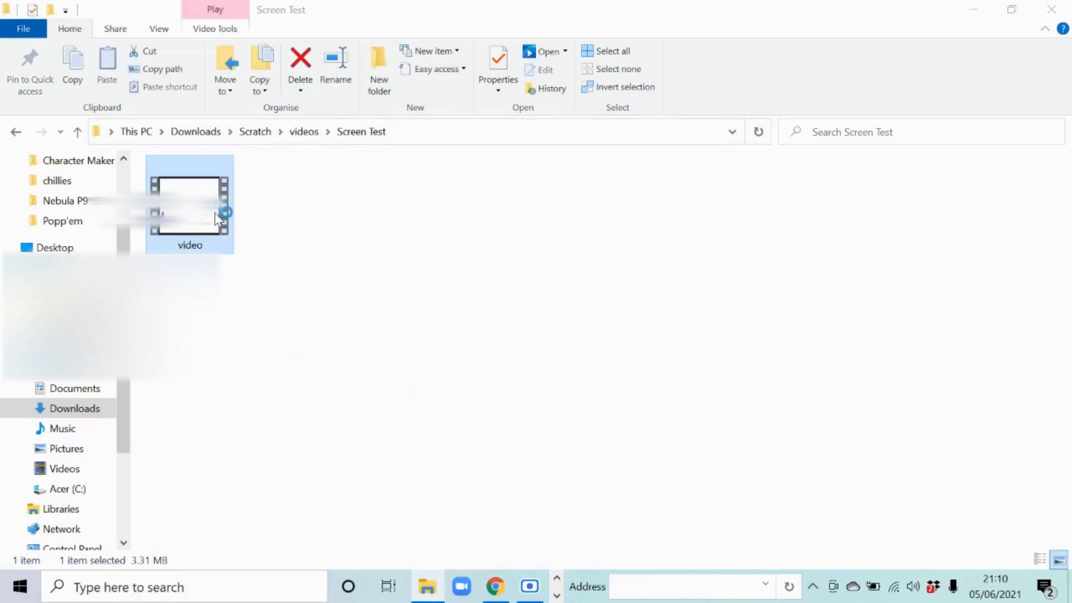
double_click(189, 205)
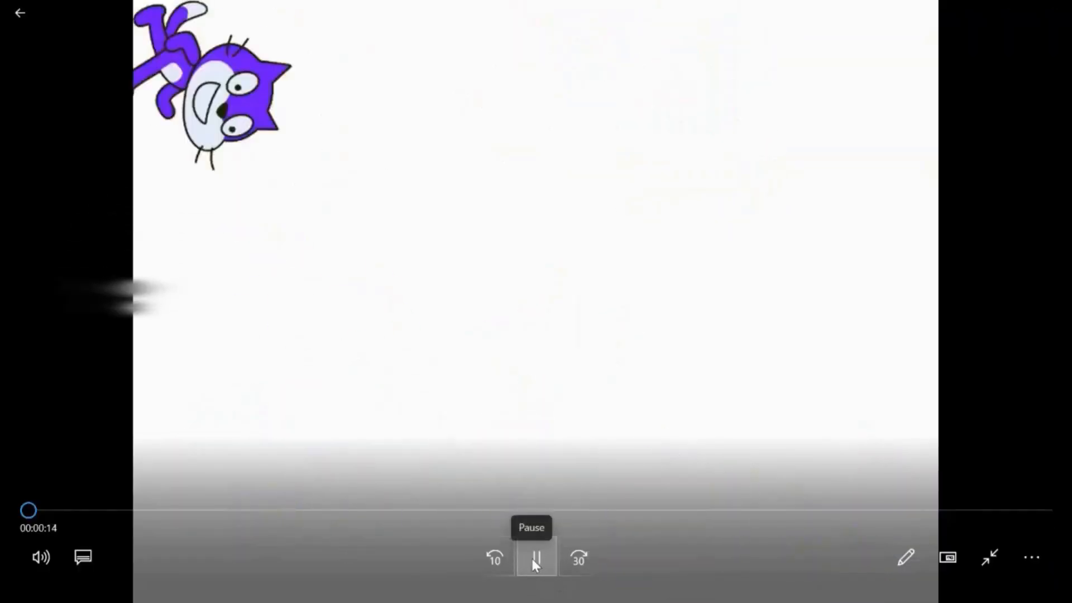
left_click(535, 557)
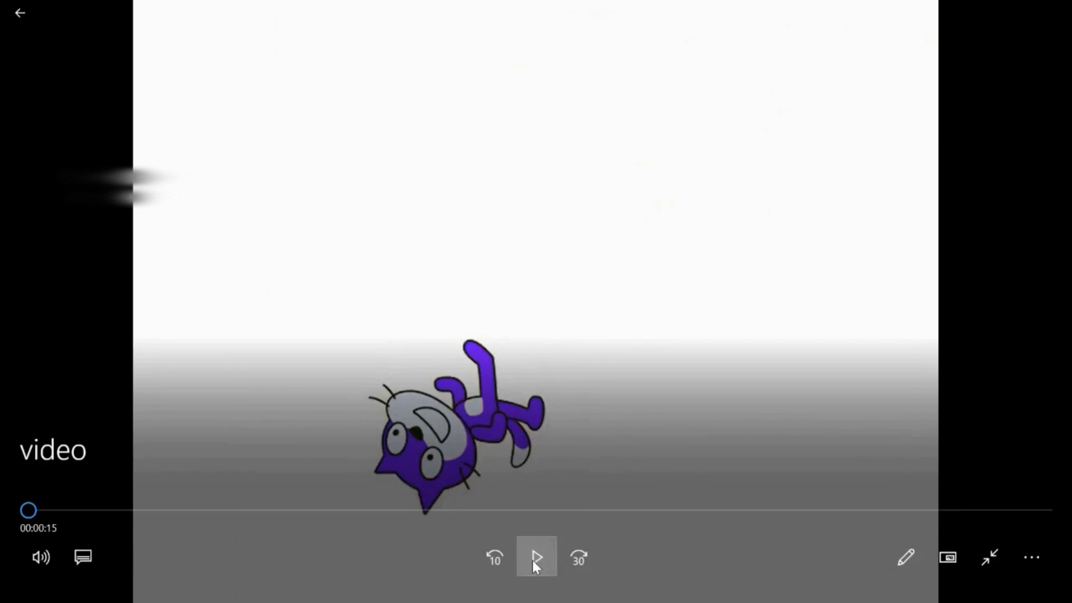